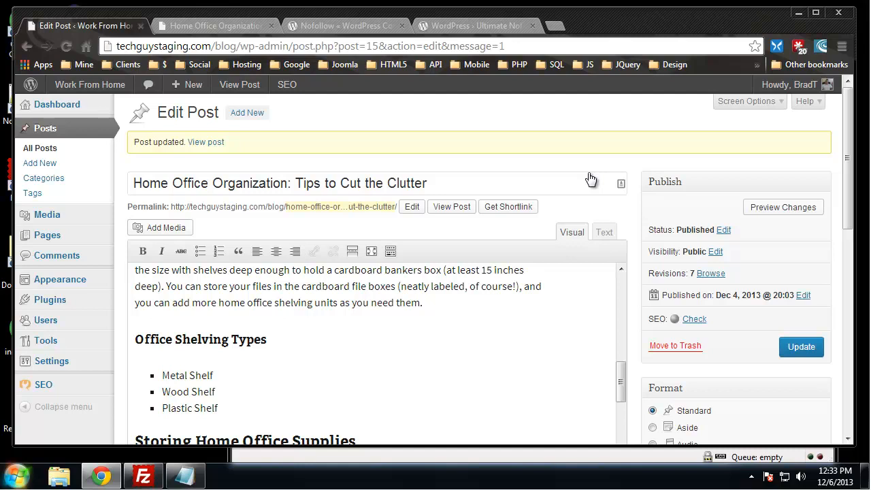
{"action": "mouse_move", "coordinate": [395, 189]}
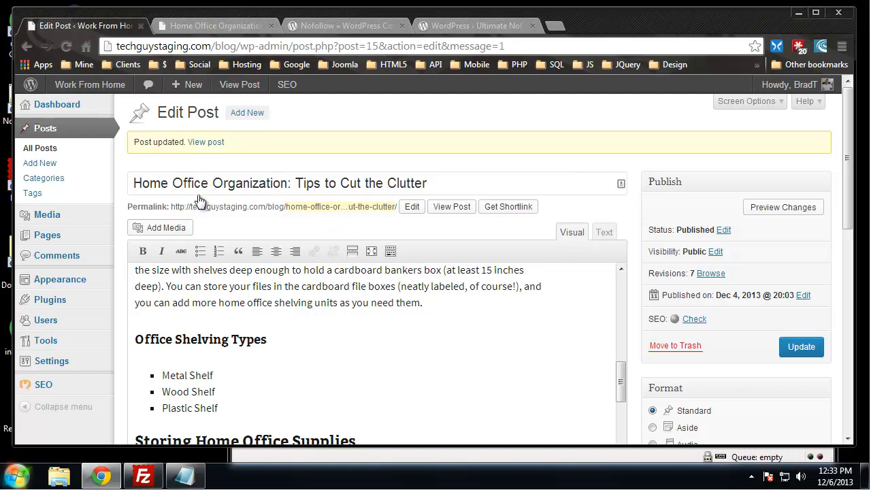
{"action": "mouse_move", "coordinate": [597, 250]}
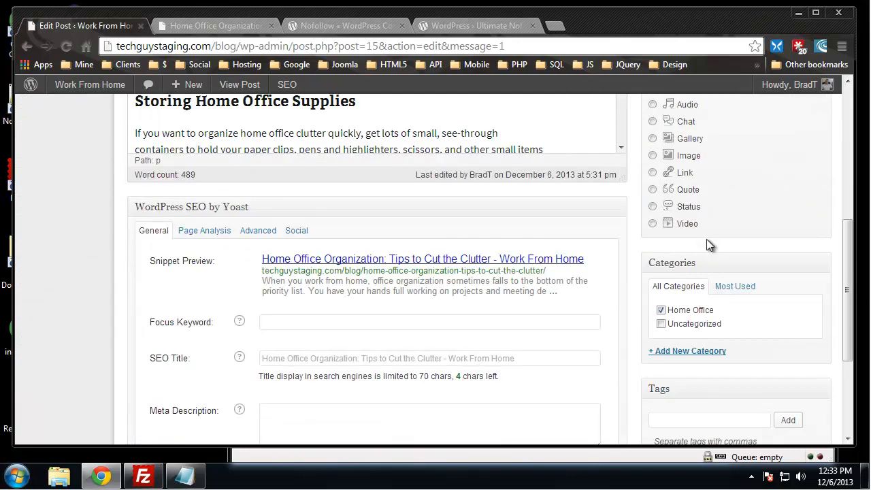
{"action": "scroll", "scroll_direction": "down", "scroll_amount": 3}
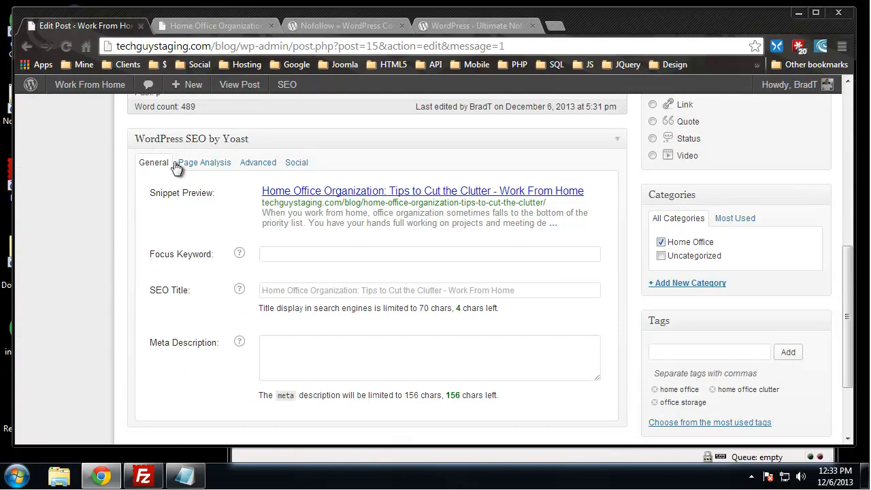
{"action": "mouse_move", "coordinate": [141, 201]}
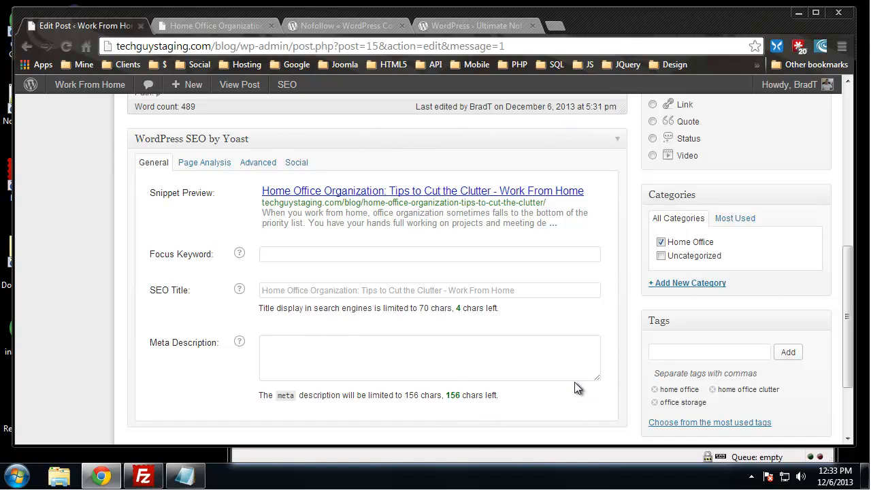
{"action": "mouse_move", "coordinate": [234, 239]}
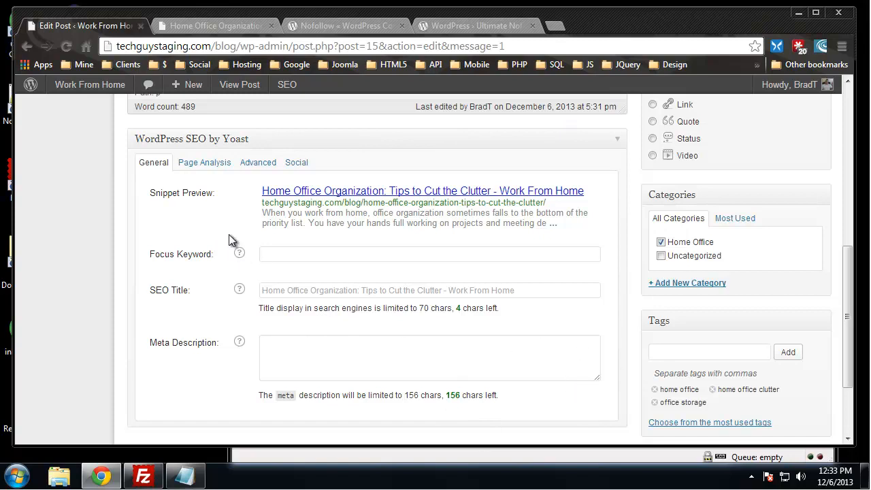
{"action": "mouse_move", "coordinate": [472, 237]}
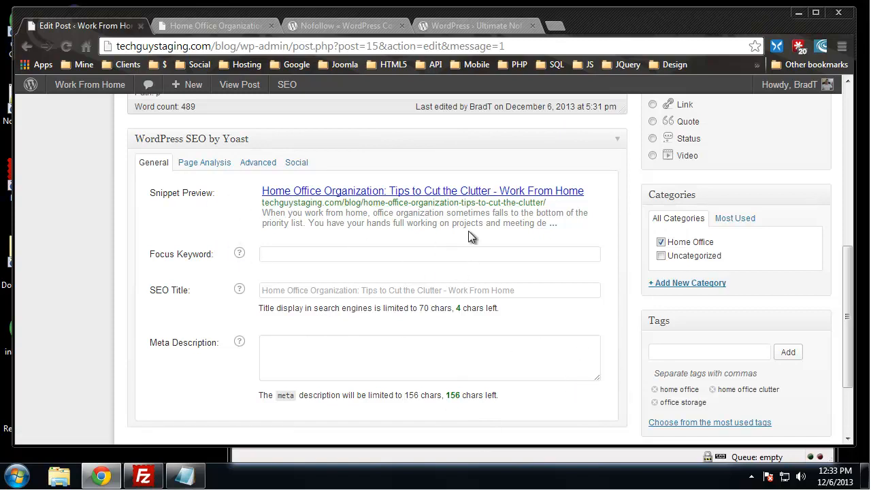
{"action": "mouse_move", "coordinate": [326, 223]}
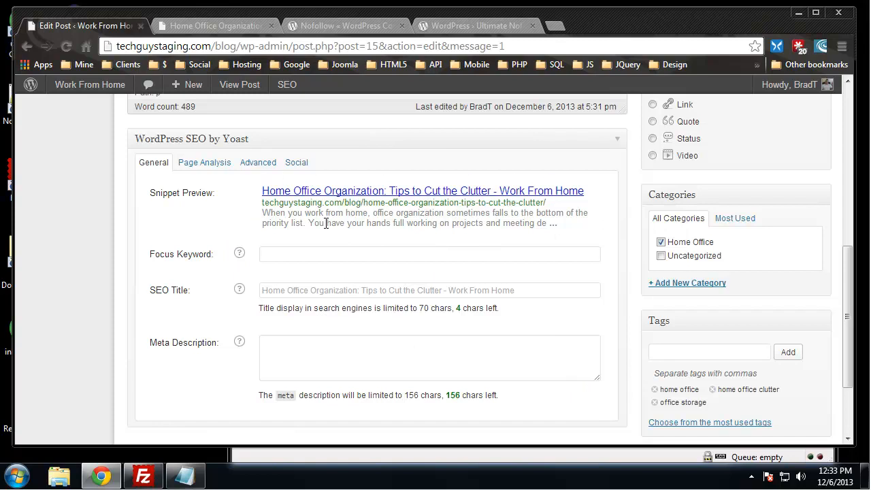
{"action": "mouse_move", "coordinate": [614, 188]}
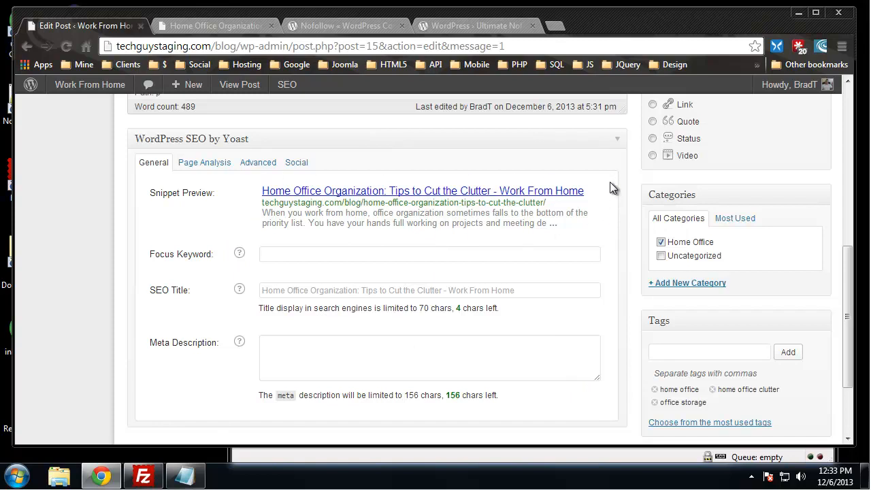
{"action": "mouse_move", "coordinate": [272, 141]}
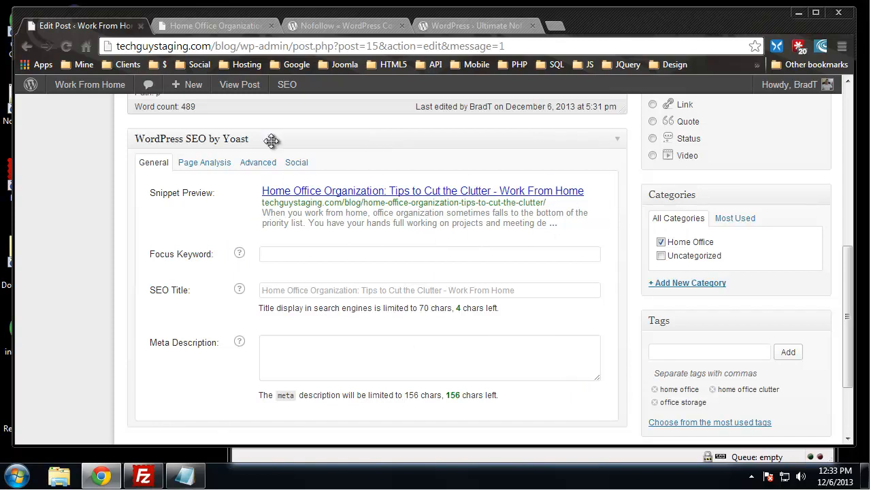
{"action": "mouse_move", "coordinate": [107, 211]}
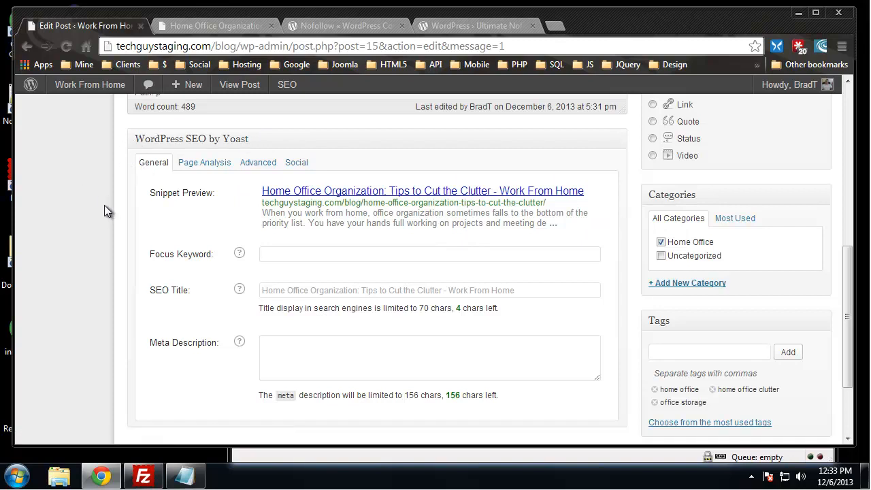
{"action": "mouse_move", "coordinate": [174, 203]}
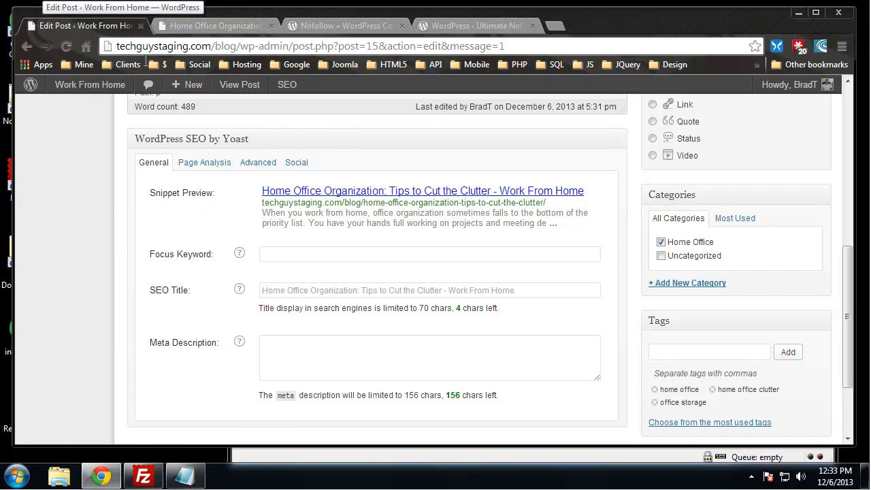
{"action": "left_click", "coordinate": [215, 25]}
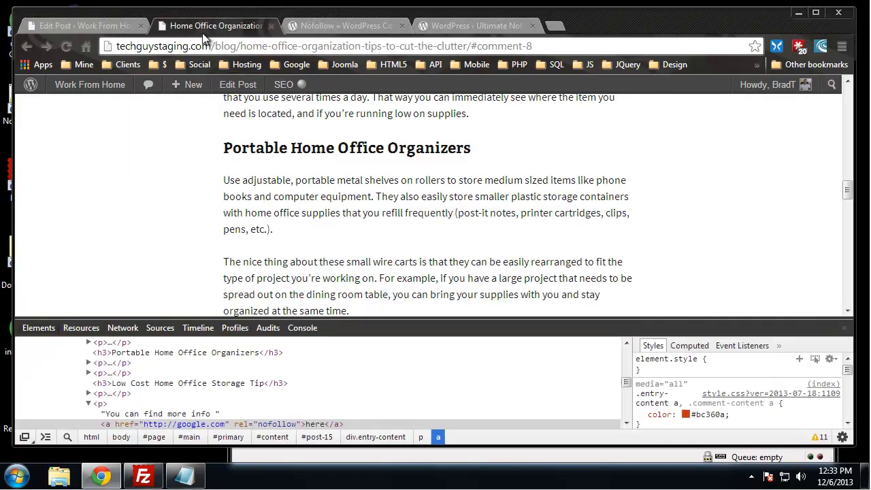
{"action": "mouse_move", "coordinate": [211, 26]}
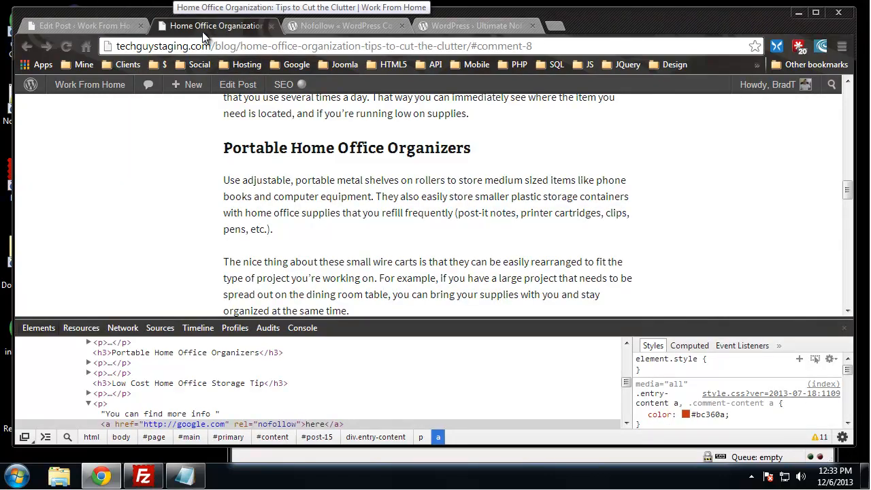
{"action": "left_click", "coordinate": [81, 25]}
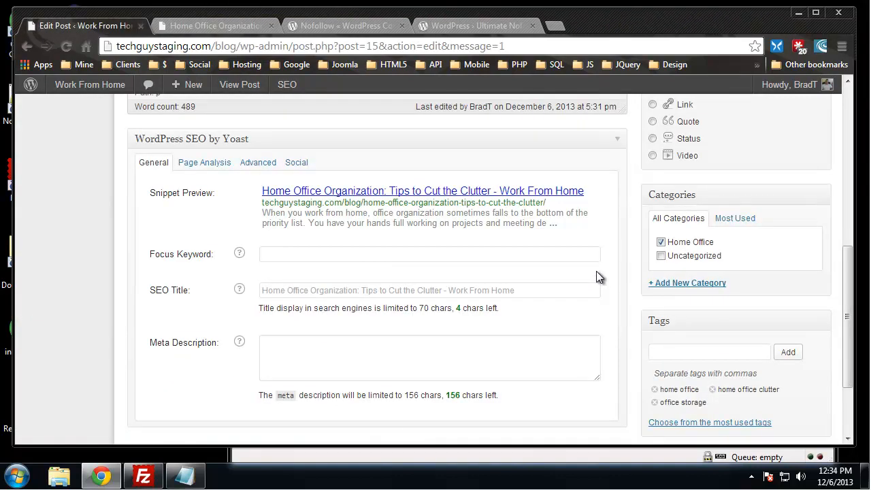
{"action": "mouse_move", "coordinate": [592, 287]}
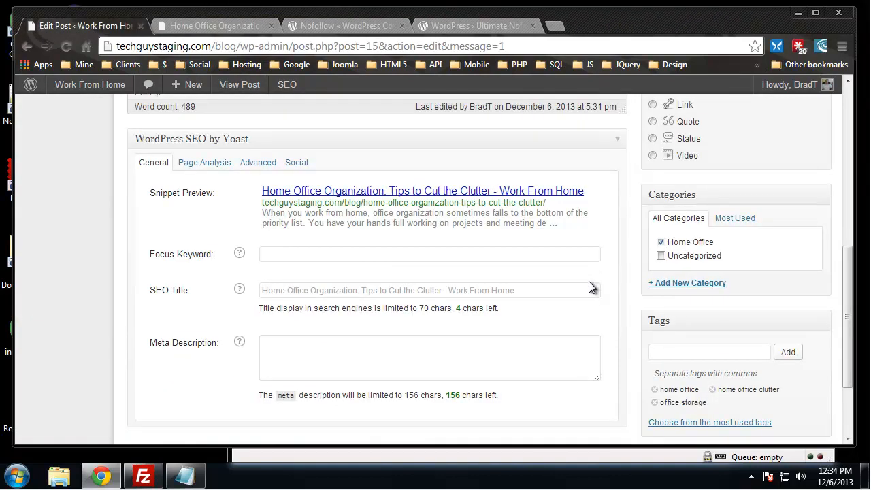
{"action": "mouse_move", "coordinate": [381, 202]}
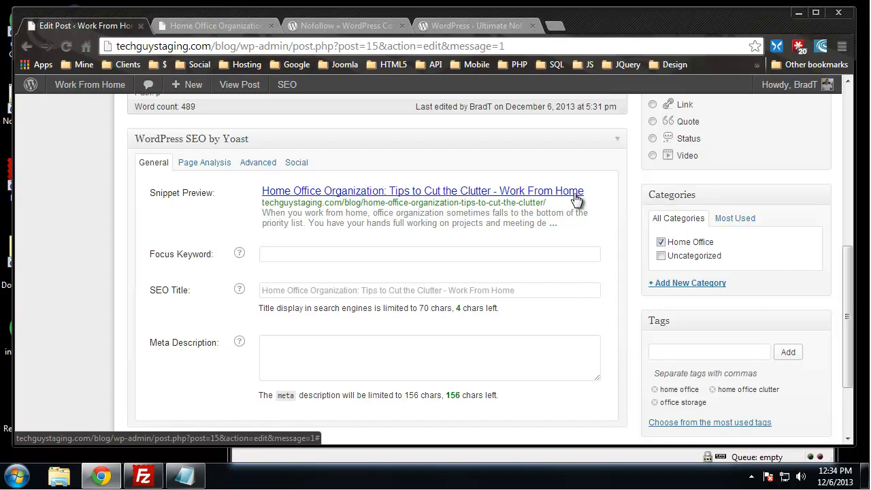
{"action": "mouse_move", "coordinate": [558, 211]}
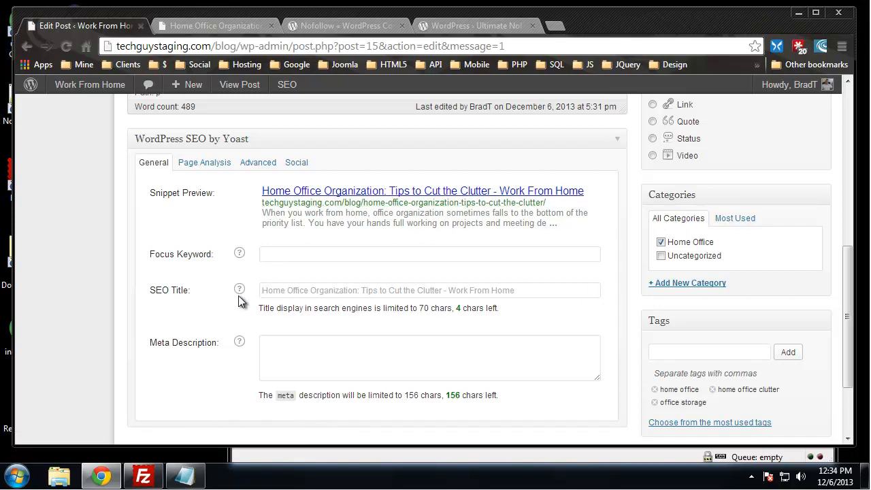
{"action": "mouse_move", "coordinate": [173, 289]}
{"action": "type", "text": "H"}
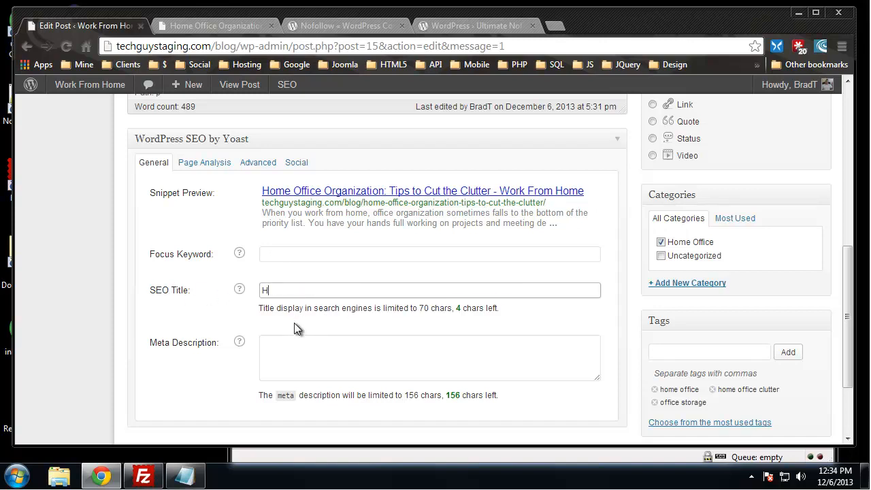
- Type the SEO title 'Home Office Organization: Work From Home' and select its final words
{"action": "type", "text": "ome Of"}
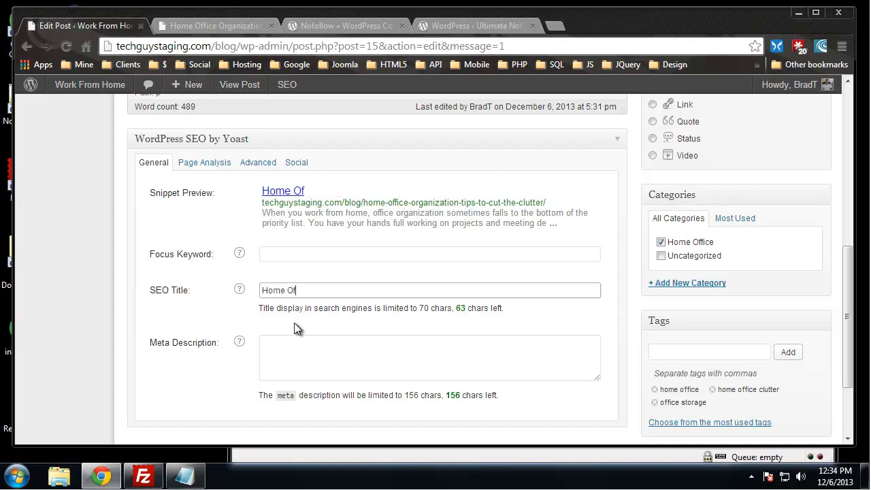
{"action": "type", "text": "fice Organization:"}
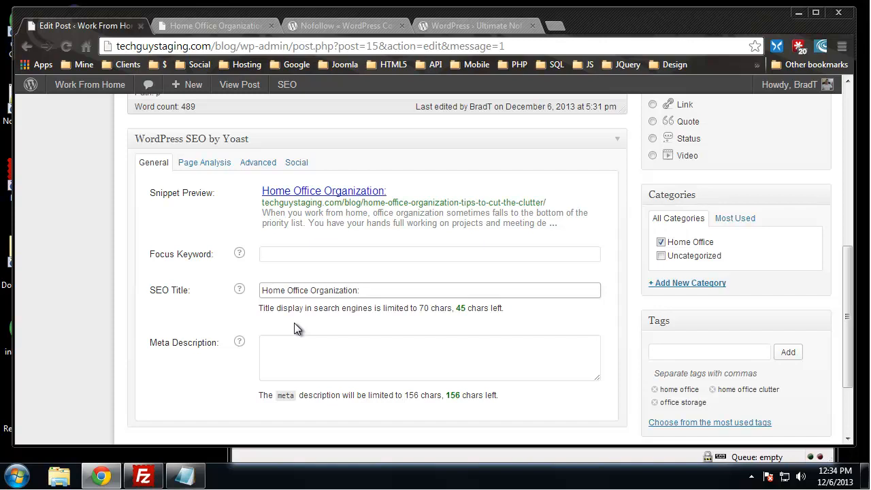
{"action": "type", "text": "Work Fr"}
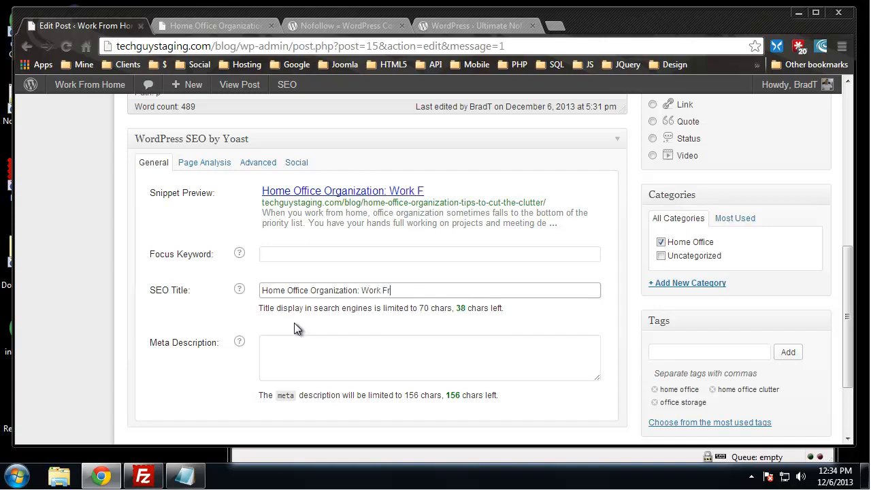
{"action": "type", "text": "om Home"}
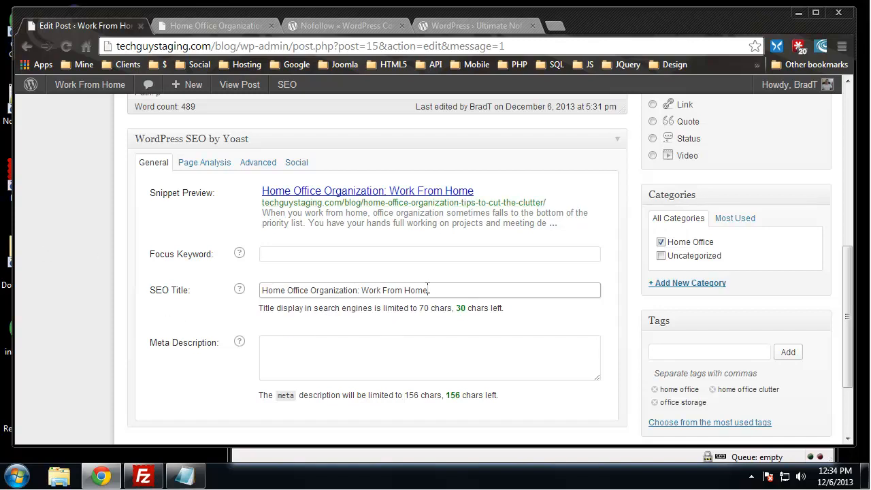
{"action": "double_click", "coordinate": [394, 290]}
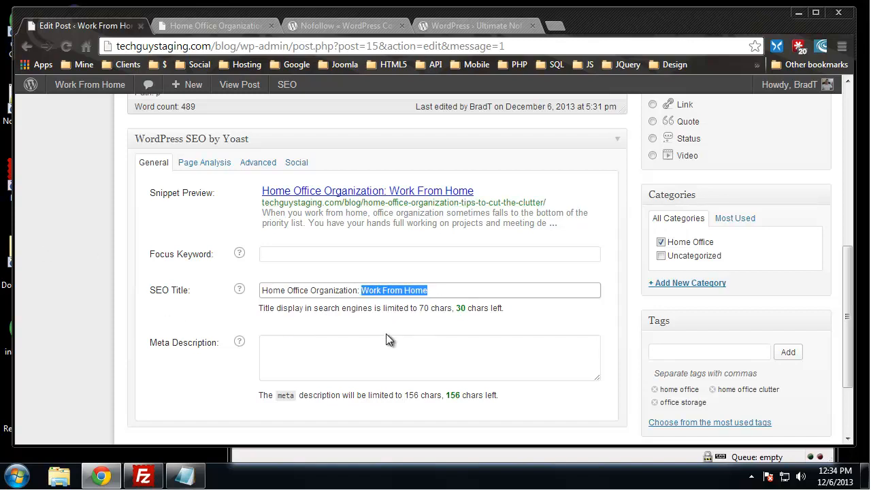
{"action": "mouse_move", "coordinate": [288, 207]}
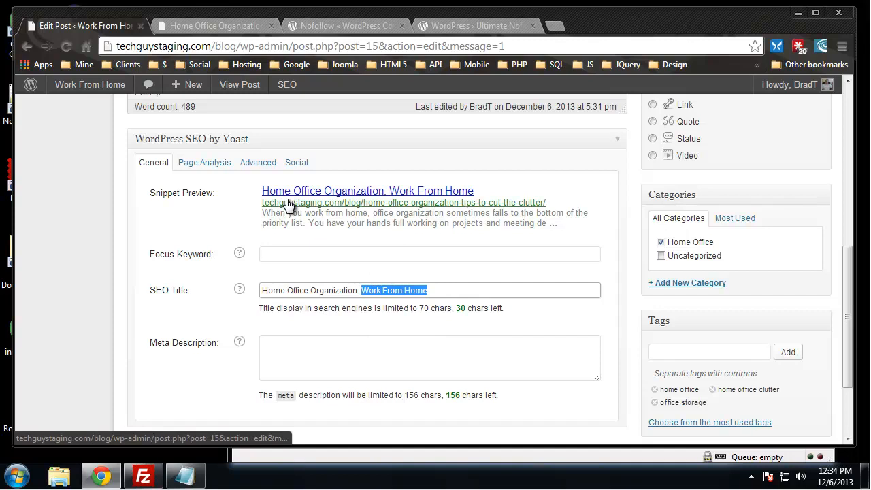
{"action": "mouse_move", "coordinate": [378, 194]}
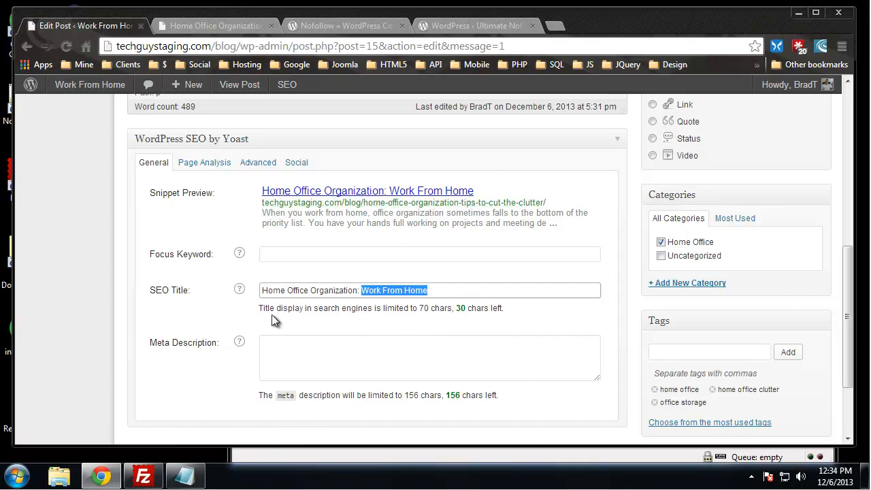
{"action": "mouse_move", "coordinate": [162, 253]}
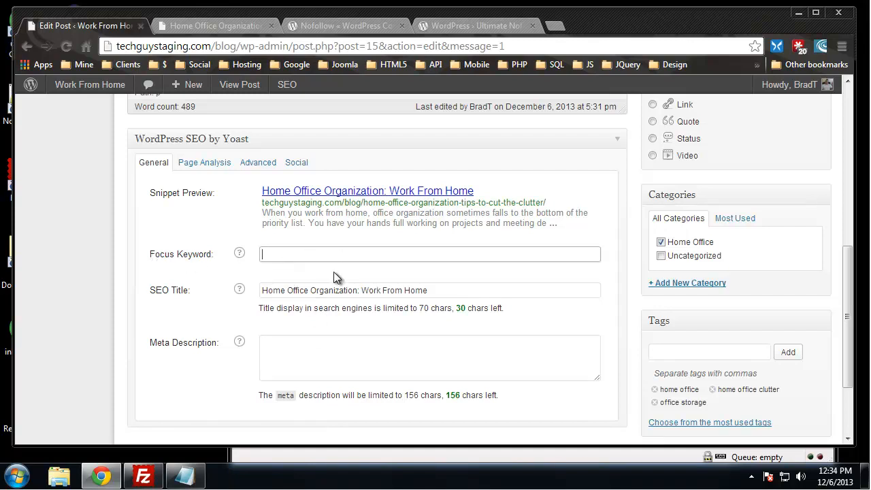
{"action": "type", "text": "Home Office Organization"}
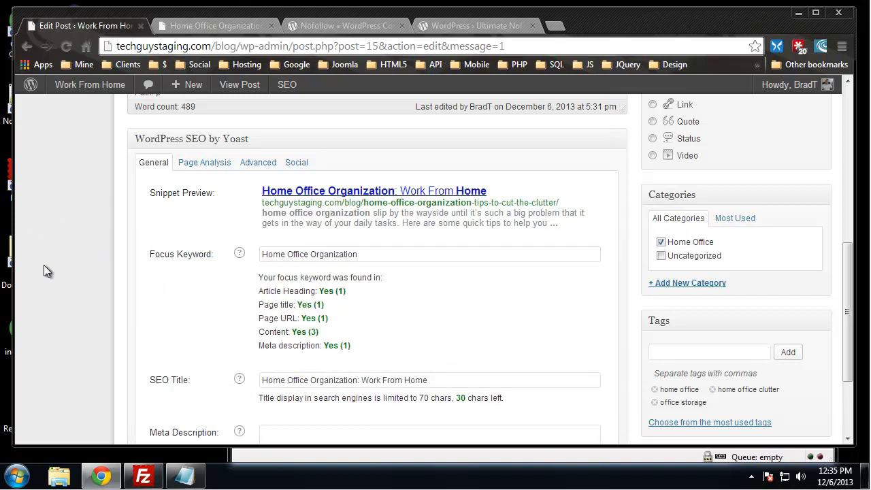
{"action": "scroll", "scroll_direction": "down", "scroll_amount": 3}
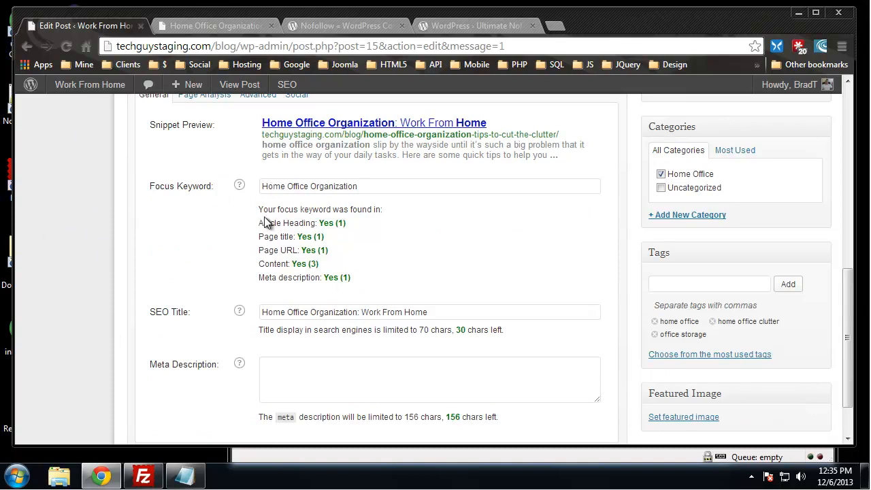
{"action": "mouse_move", "coordinate": [269, 221]}
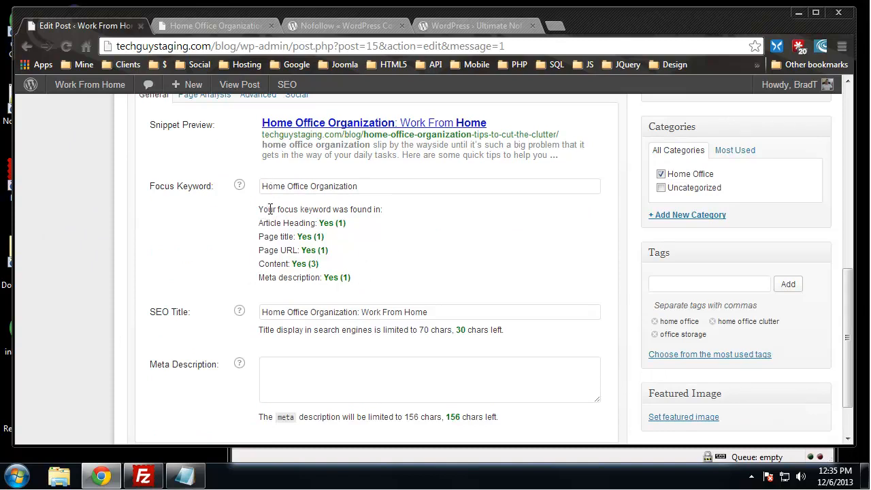
{"action": "mouse_move", "coordinate": [310, 263]}
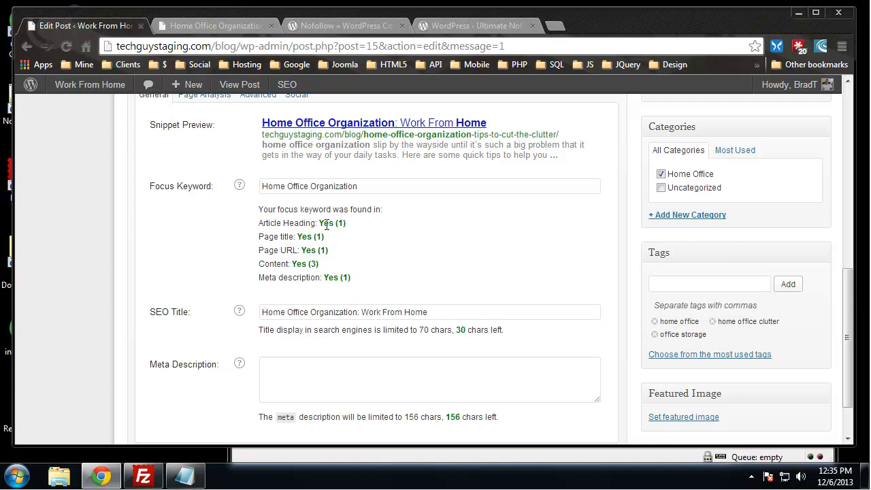
{"action": "mouse_move", "coordinate": [316, 235]}
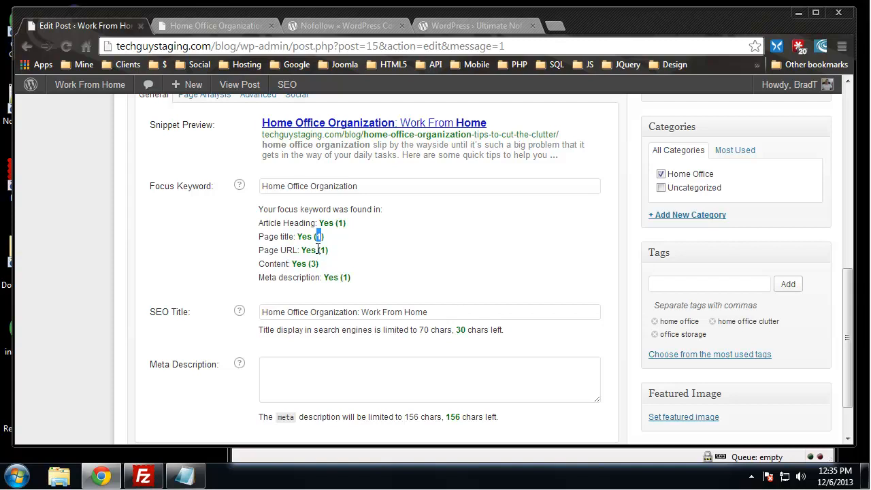
{"action": "mouse_move", "coordinate": [308, 263]}
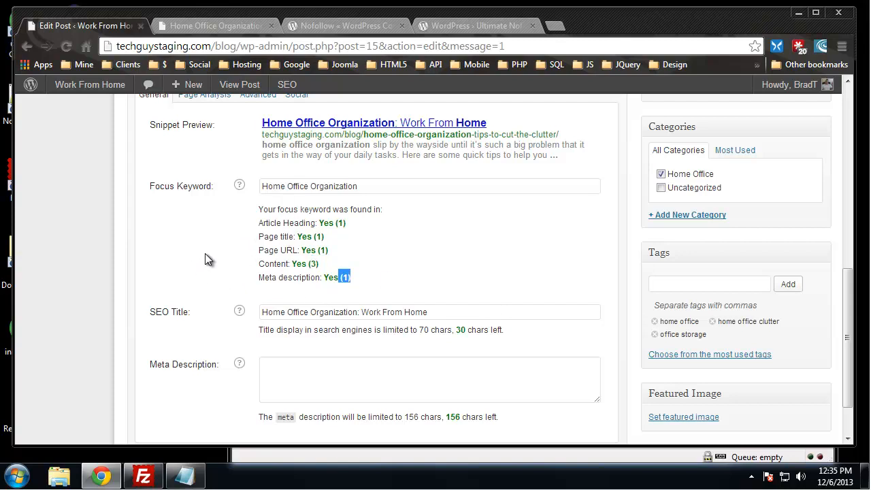
{"action": "mouse_move", "coordinate": [236, 162]}
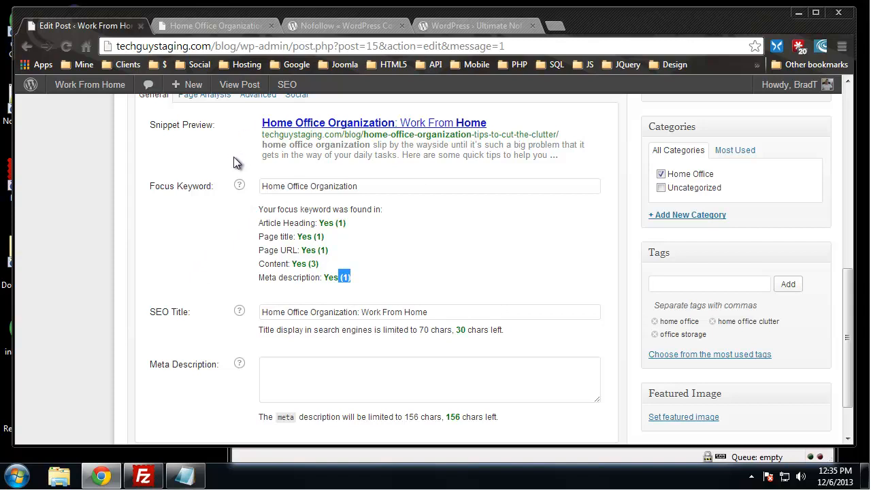
{"action": "mouse_move", "coordinate": [156, 191]}
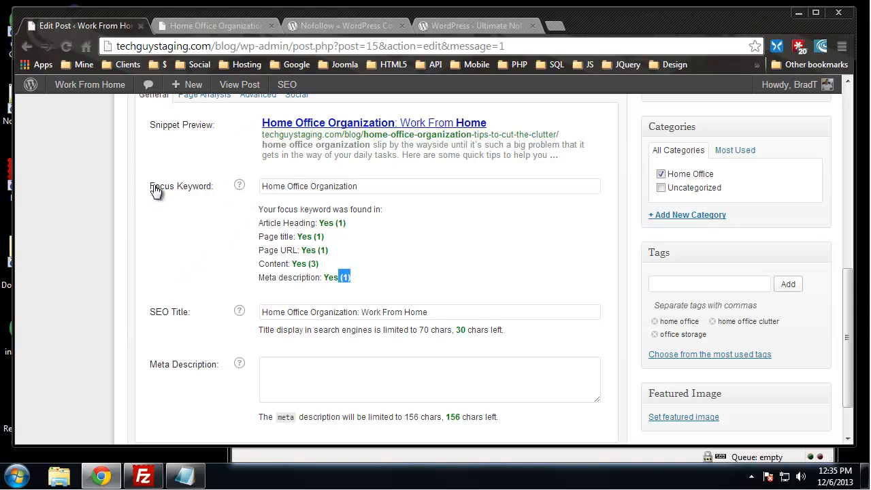
{"action": "mouse_move", "coordinate": [130, 201]}
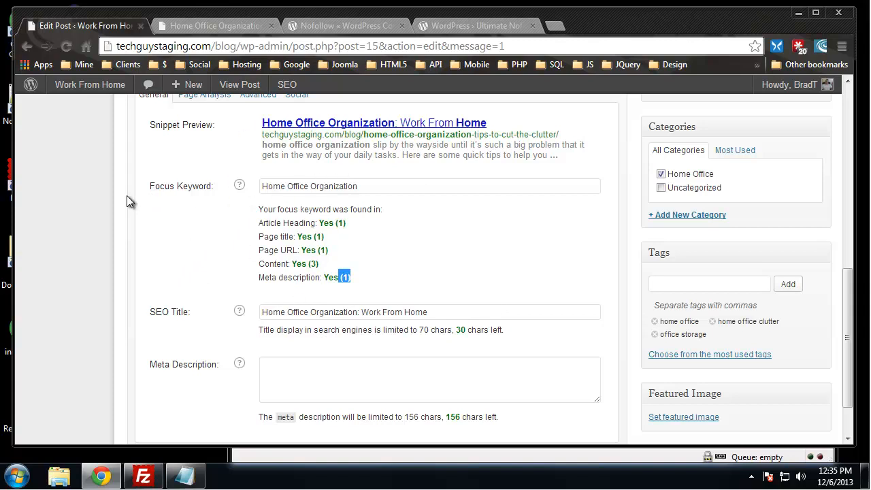
{"action": "scroll", "scroll_direction": "down", "scroll_amount": 3}
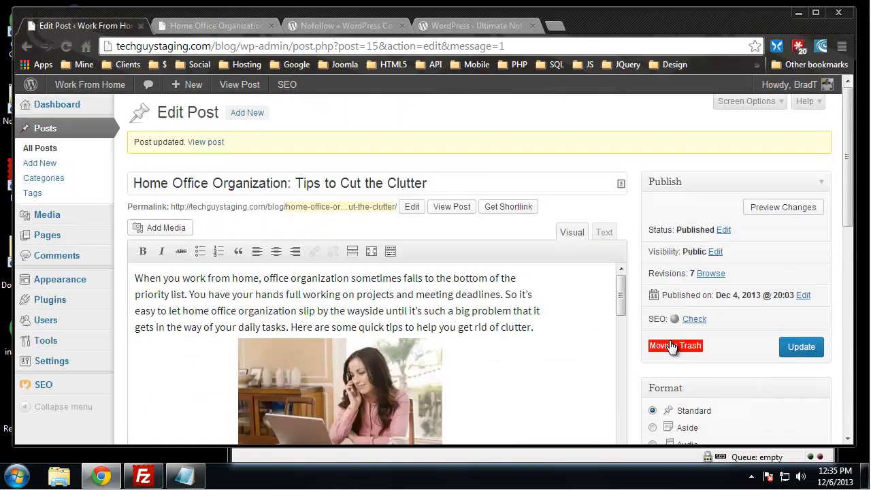
- Paste the prepared home office organization summary into the Yoast meta description
{"action": "scroll", "scroll_direction": "down", "scroll_amount": 3}
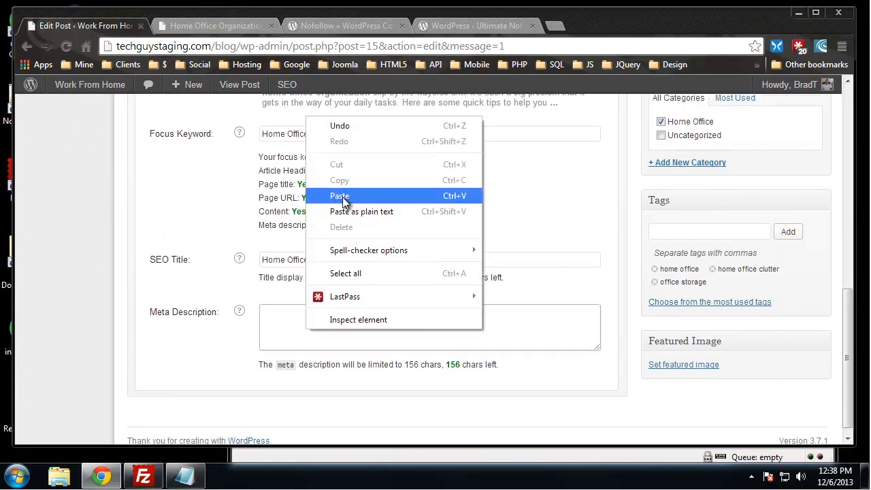
{"action": "left_click", "coordinate": [340, 196]}
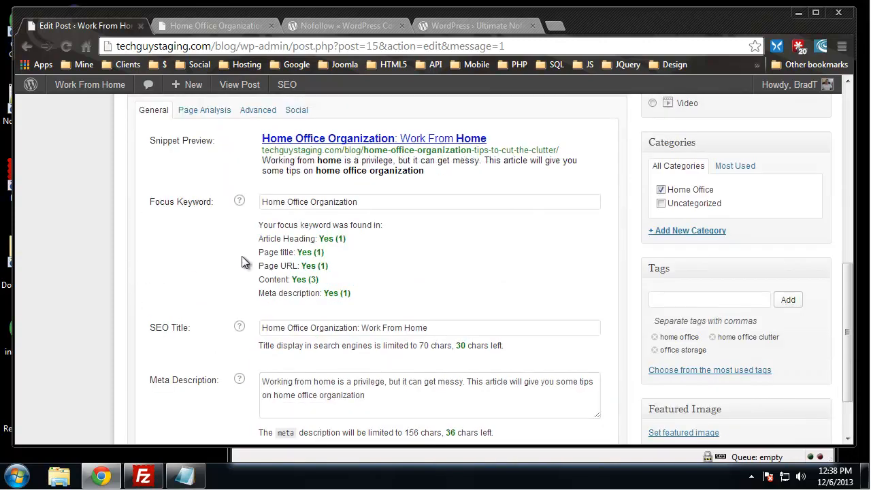
{"action": "scroll", "scroll_direction": "down", "scroll_amount": 3}
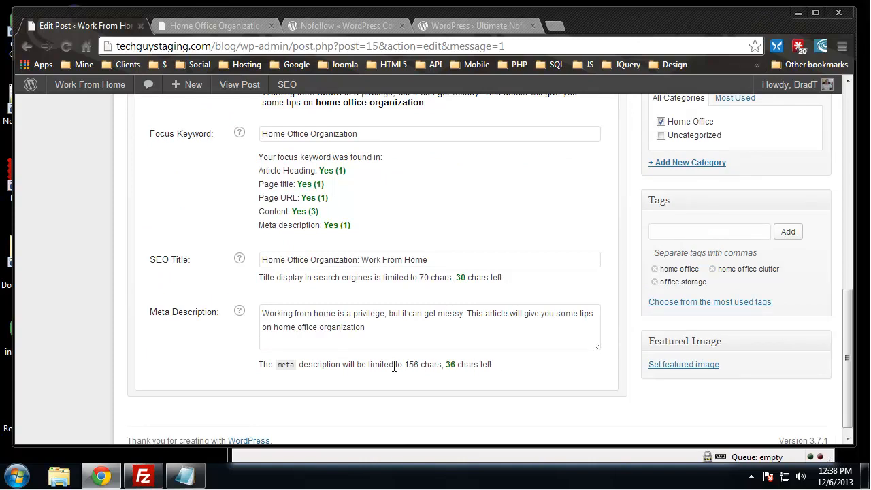
{"action": "mouse_move", "coordinate": [304, 326]}
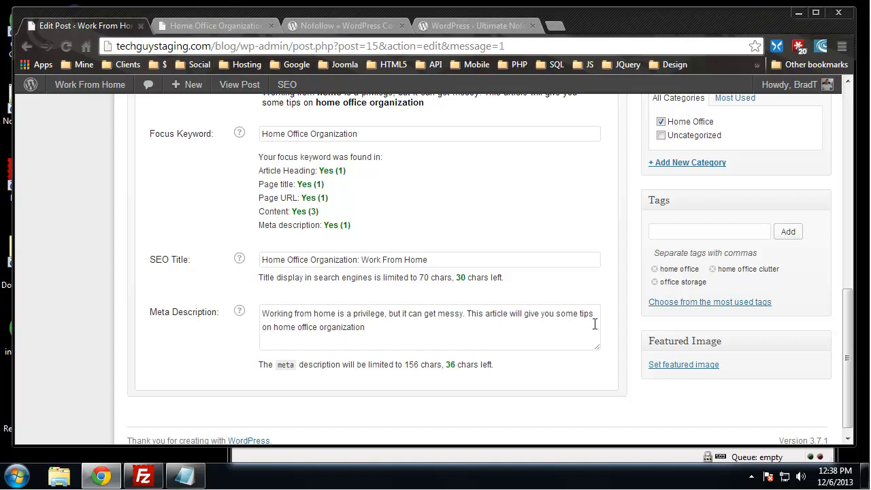
{"action": "mouse_move", "coordinate": [371, 334]}
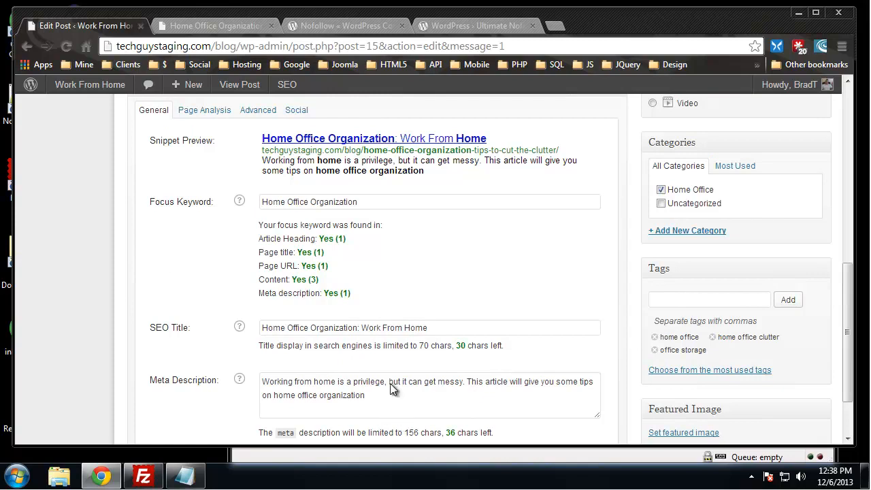
{"action": "mouse_move", "coordinate": [448, 175]}
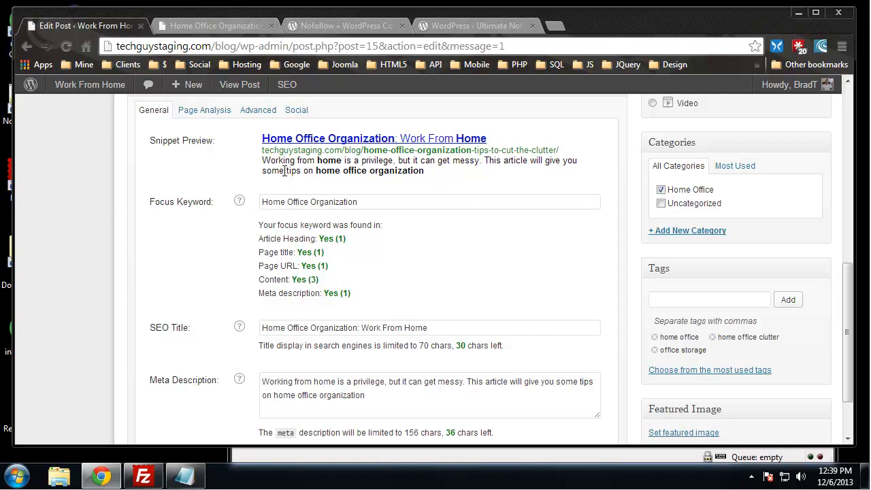
{"action": "mouse_move", "coordinate": [569, 188]}
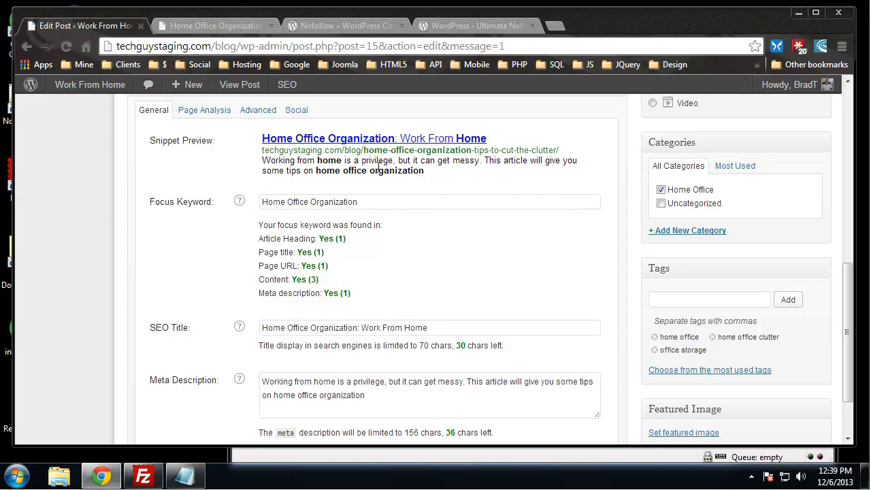
{"action": "mouse_move", "coordinate": [429, 179]}
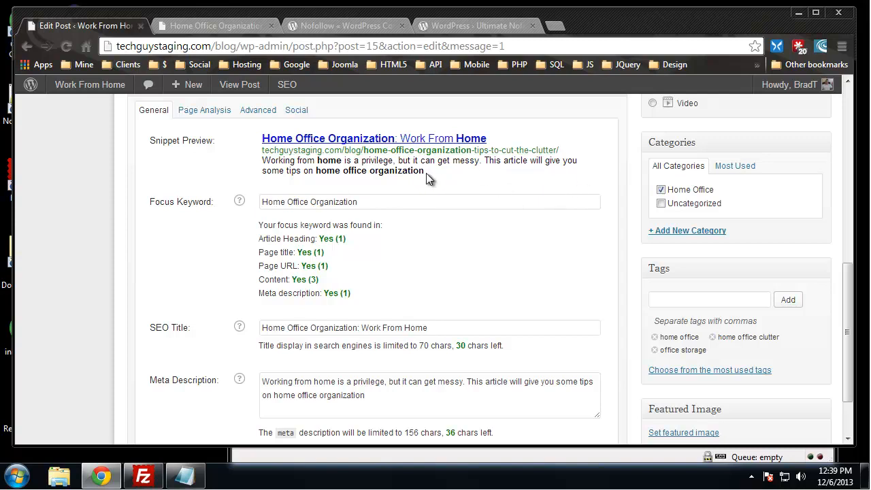
{"action": "mouse_move", "coordinate": [269, 166]}
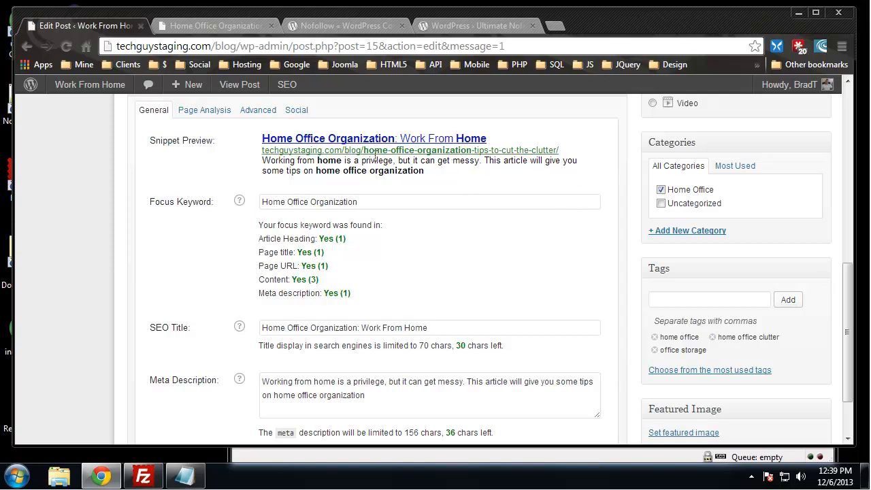
{"action": "mouse_move", "coordinate": [261, 177]}
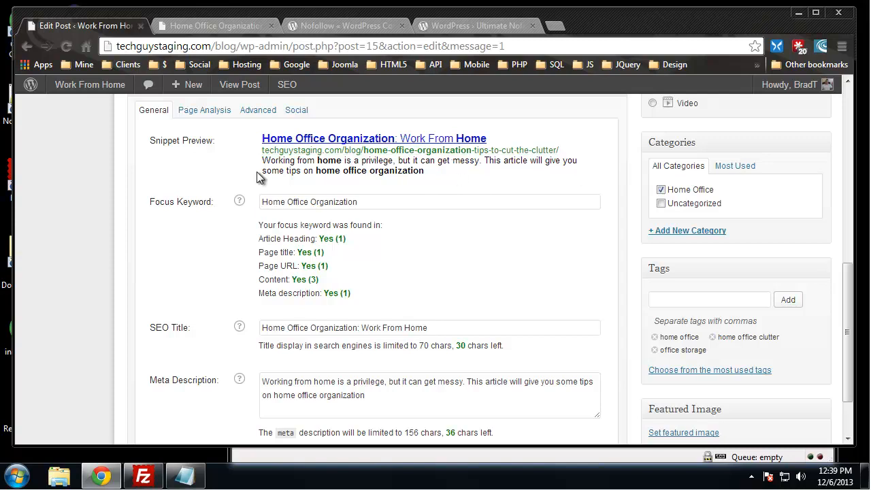
{"action": "mouse_move", "coordinate": [196, 181]}
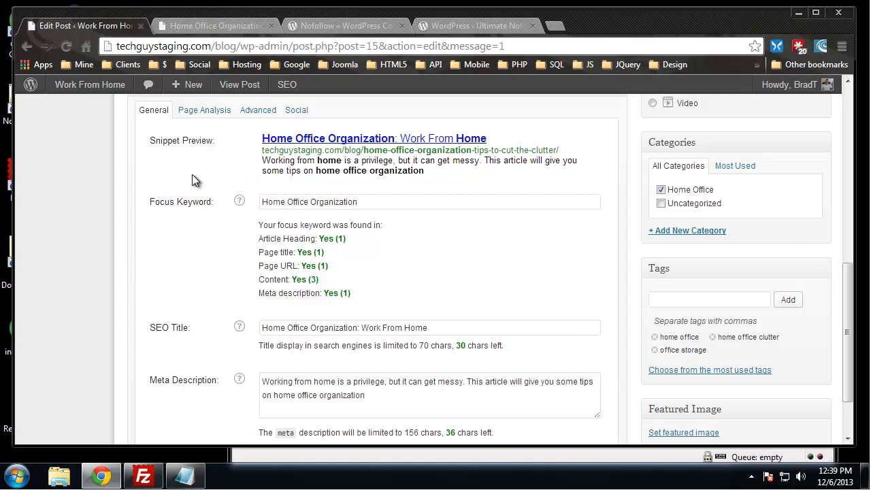
{"action": "mouse_move", "coordinate": [192, 181]}
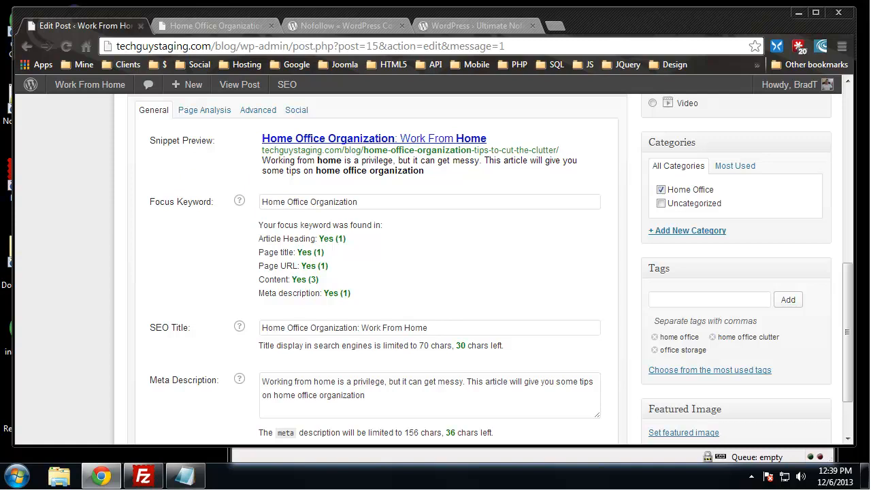
{"action": "mouse_move", "coordinate": [612, 176]}
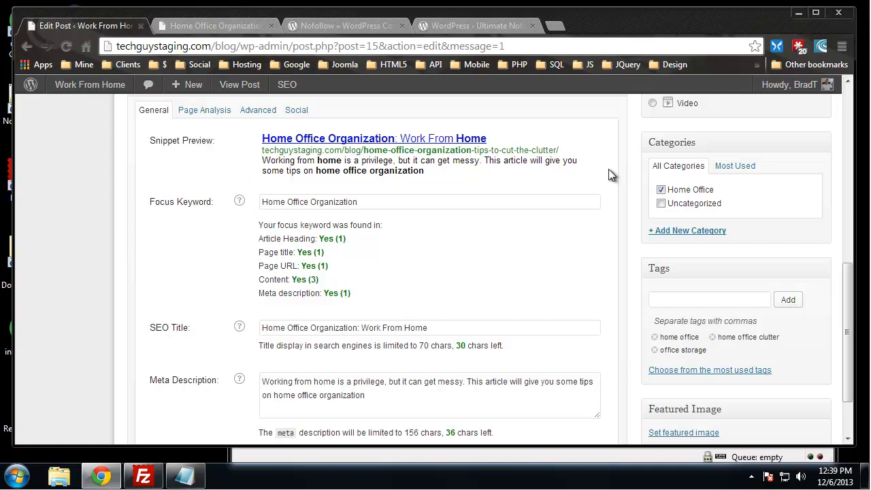
{"action": "scroll", "scroll_direction": "down", "scroll_amount": 3}
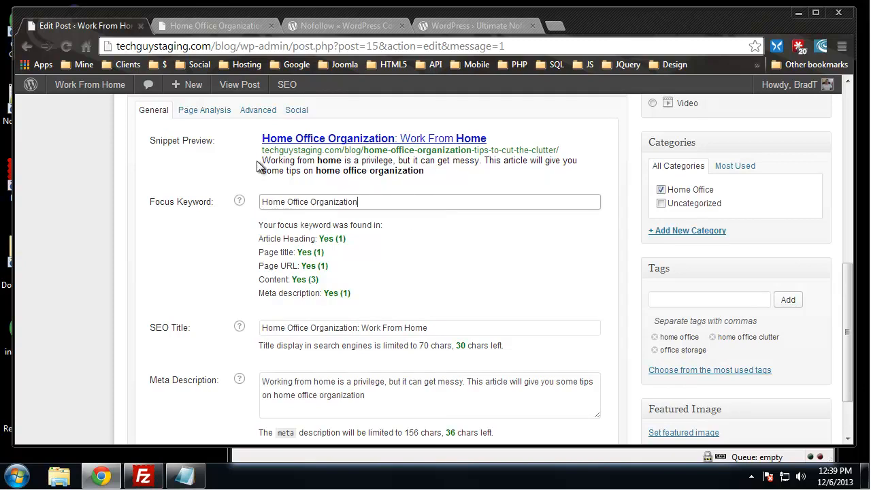
{"action": "left_click_drag", "start_coordinate": [262, 160], "coordinate": [344, 160]}
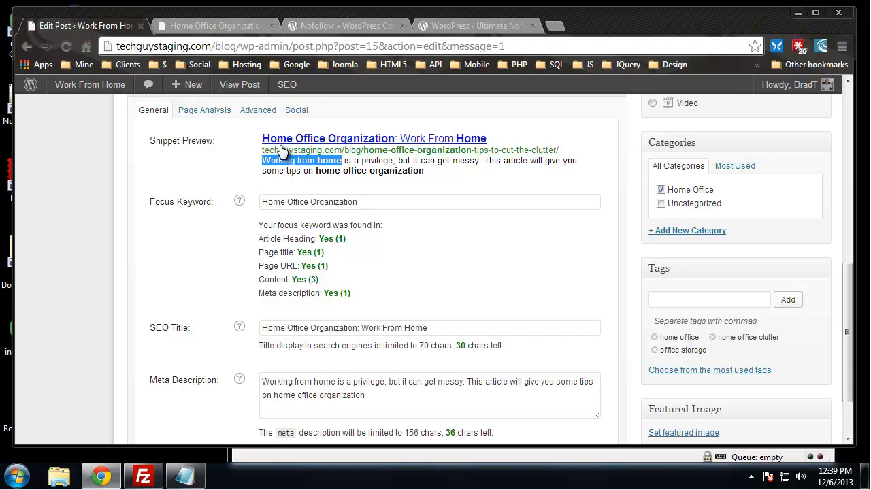
{"action": "mouse_move", "coordinate": [194, 166]}
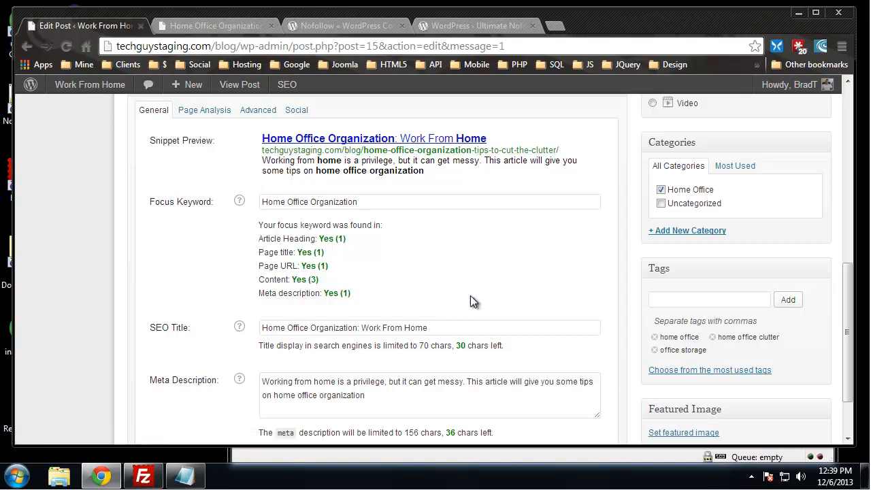
{"action": "scroll", "scroll_direction": "down", "scroll_amount": 3}
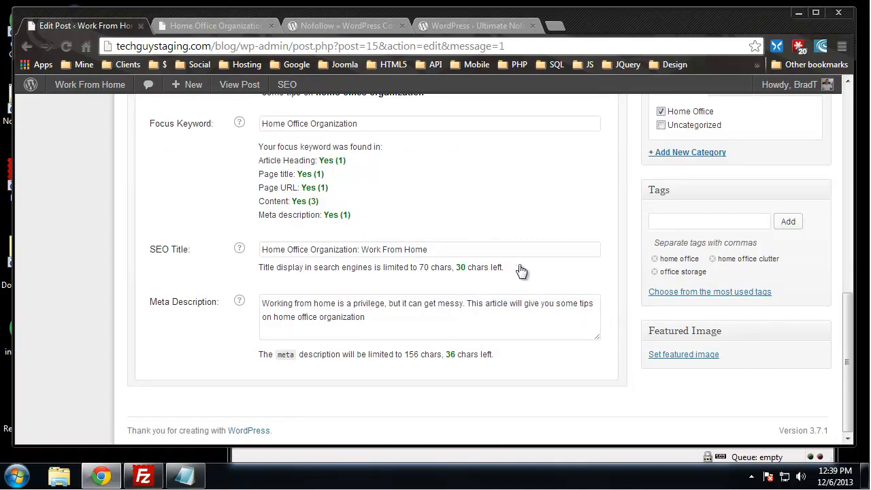
- Change 'Work' to 'Working' in the SEO title and update the post
{"action": "double_click", "coordinate": [306, 249]}
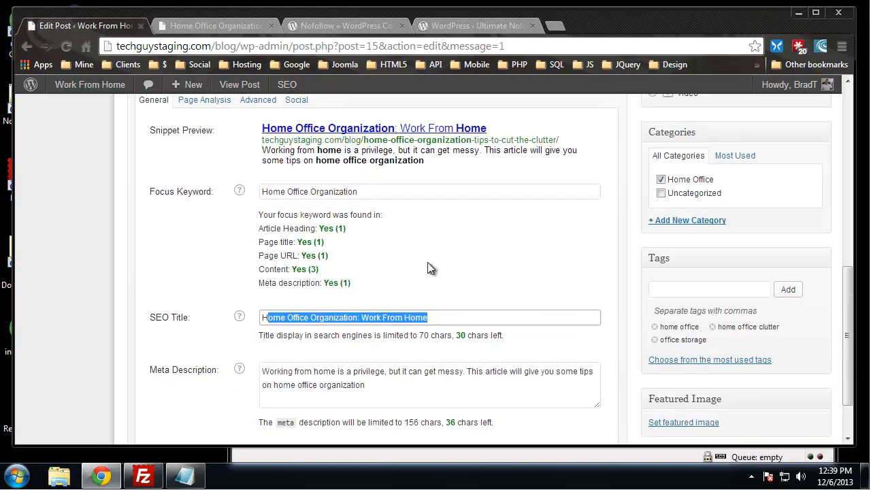
{"action": "left_click", "coordinate": [388, 318]}
{"action": "type", "text": "in"}
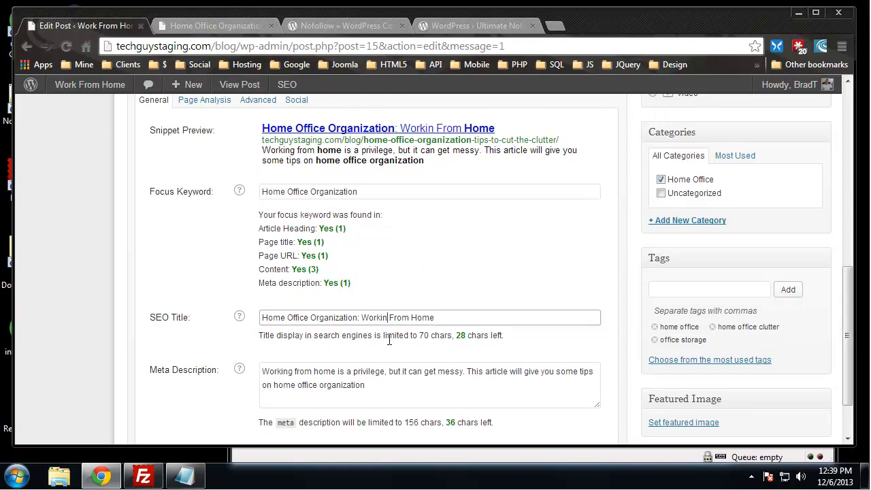
{"action": "type", "text": "g"}
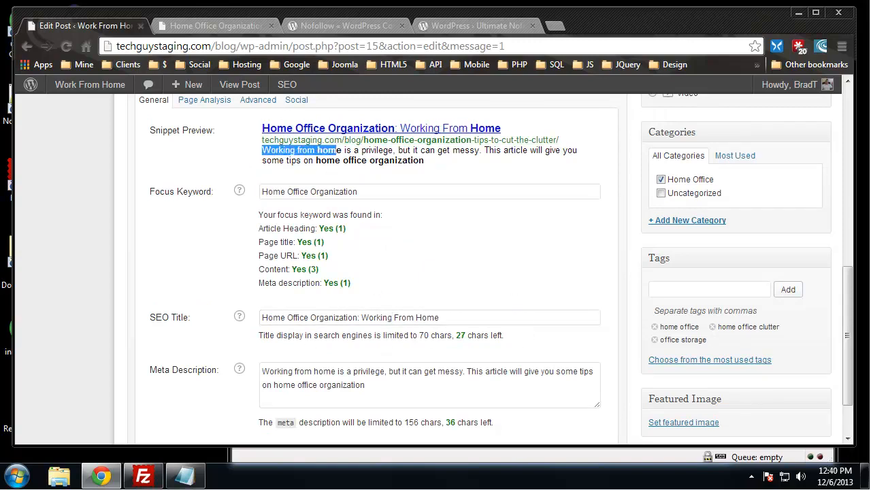
{"action": "mouse_move", "coordinate": [342, 329]}
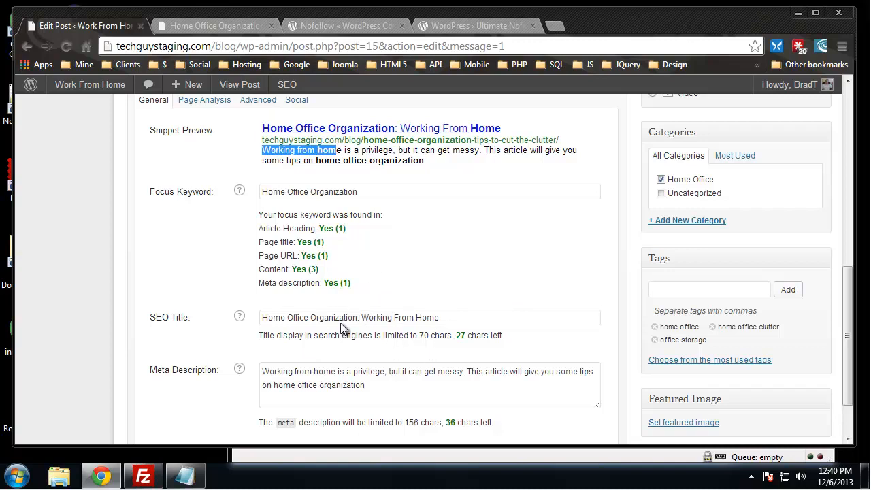
{"action": "scroll", "scroll_direction": "down", "scroll_amount": 3}
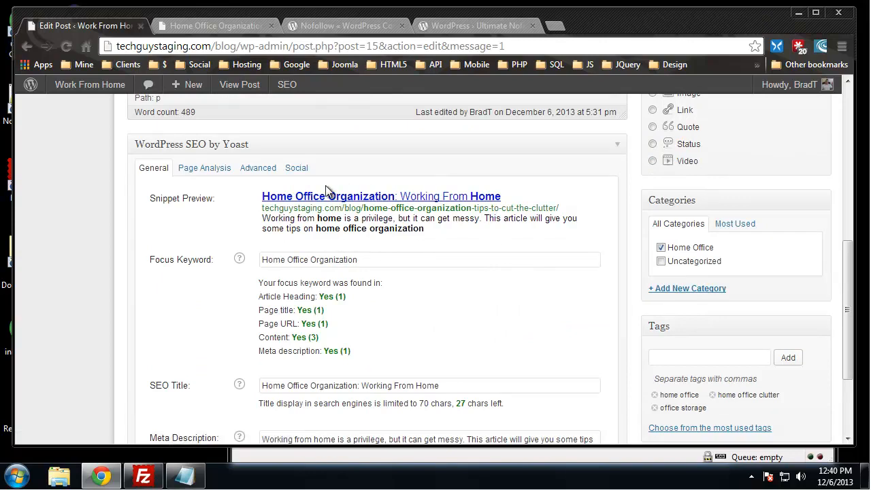
{"action": "scroll", "scroll_direction": "down", "scroll_amount": 3}
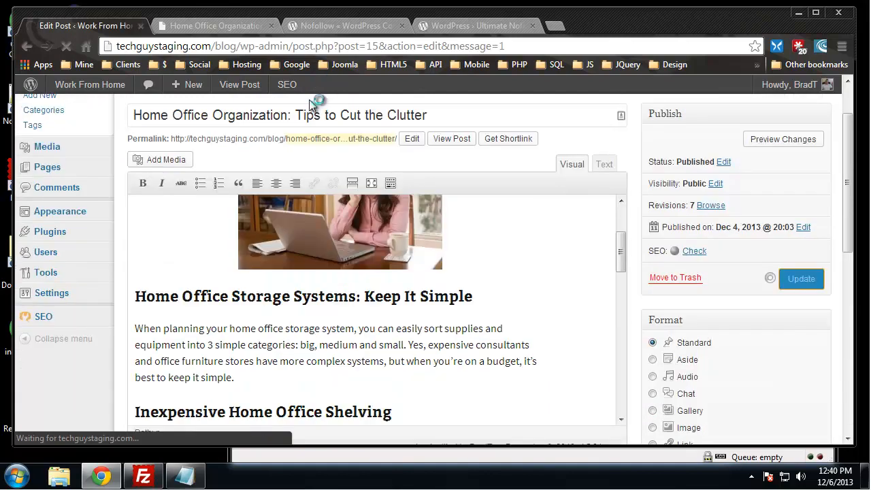
- View the live post's source to confirm the meta description, then close it
{"action": "left_click", "coordinate": [215, 25]}
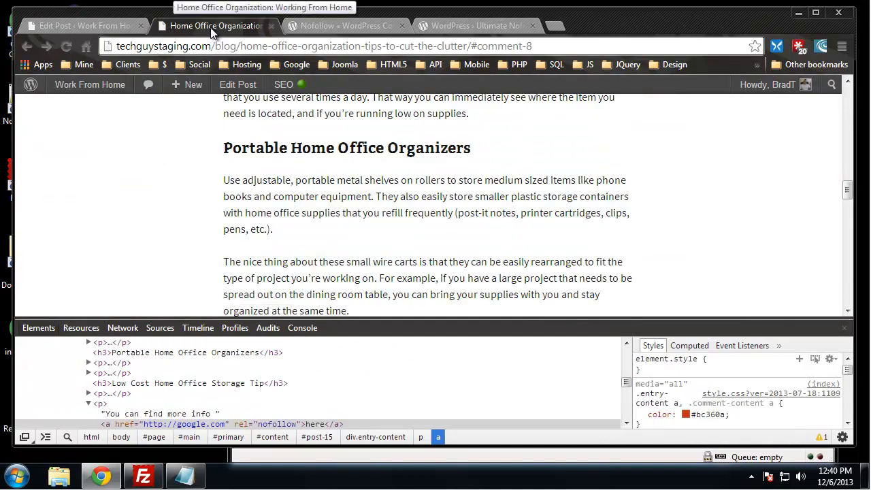
{"action": "mouse_move", "coordinate": [213, 34]}
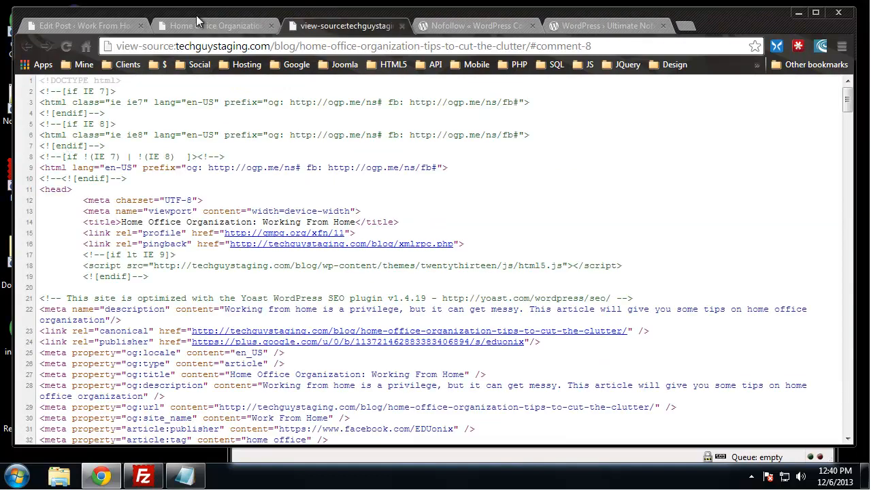
{"action": "scroll", "scroll_direction": "down", "scroll_amount": 3}
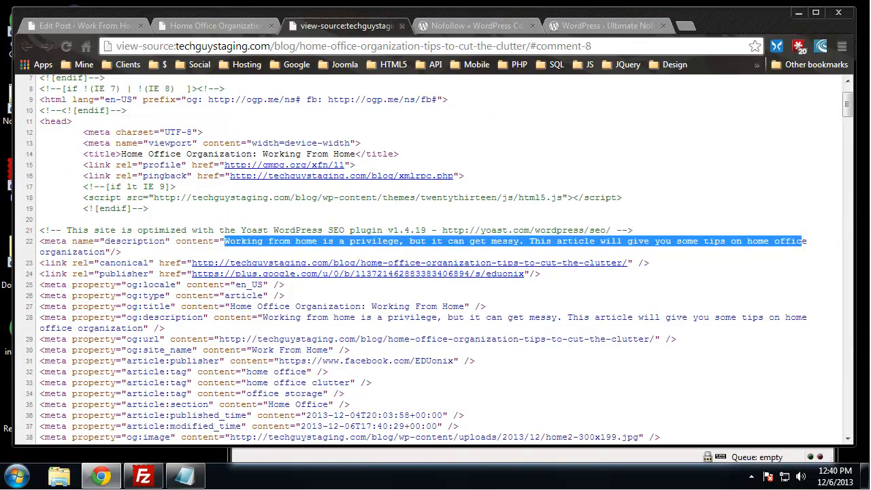
{"action": "mouse_move", "coordinate": [576, 161]}
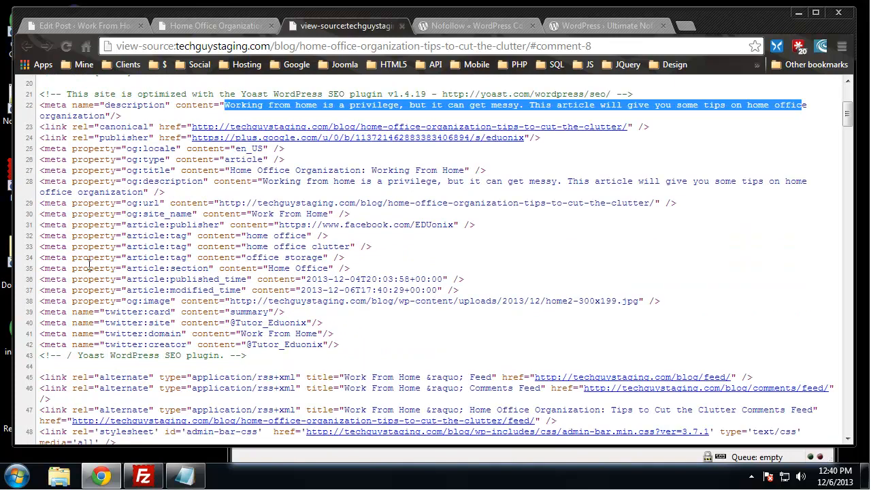
{"action": "left_click", "coordinate": [433, 26]}
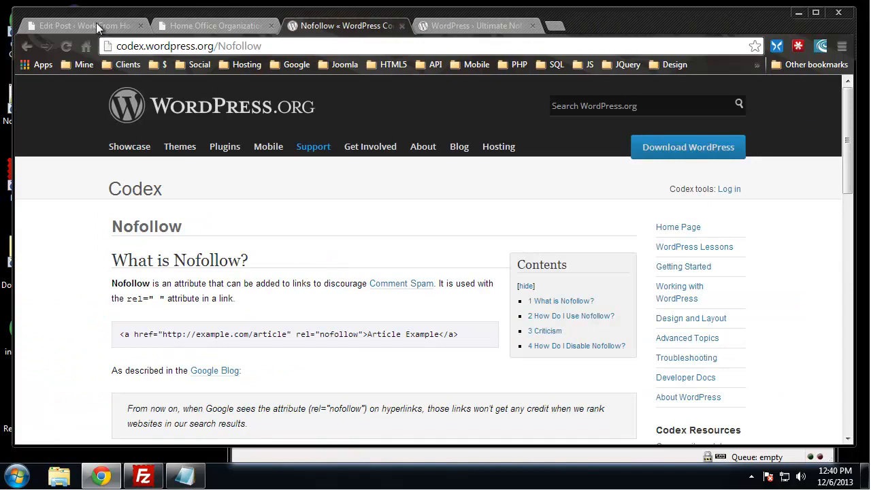
- Return to Edit Post and show the Yoast Page Analysis results
{"action": "left_click", "coordinate": [82, 25]}
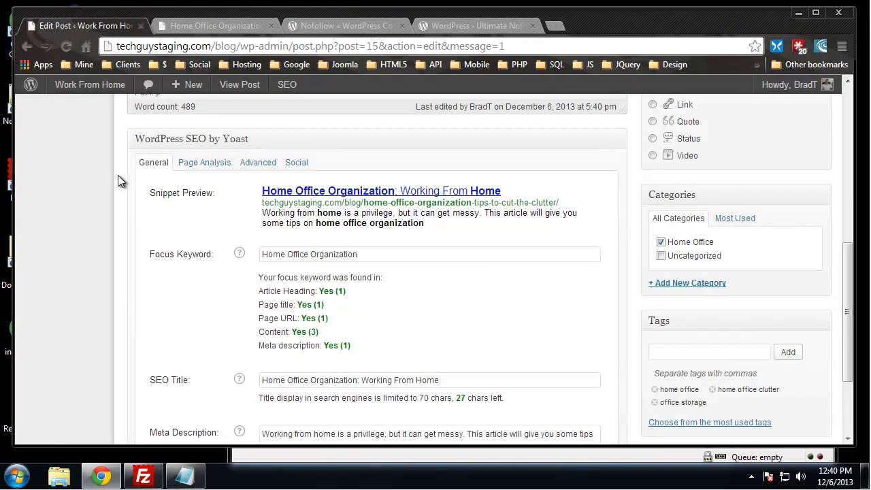
{"action": "left_click", "coordinate": [204, 162]}
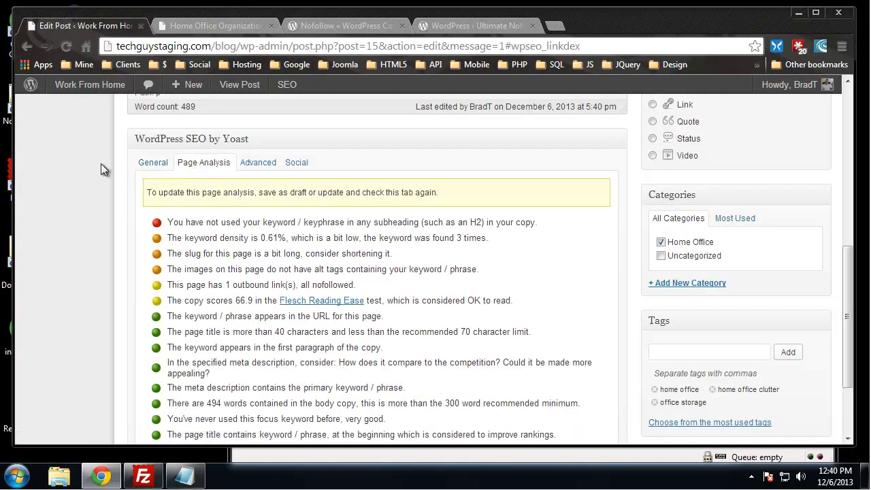
{"action": "scroll", "scroll_direction": "down", "scroll_amount": 3}
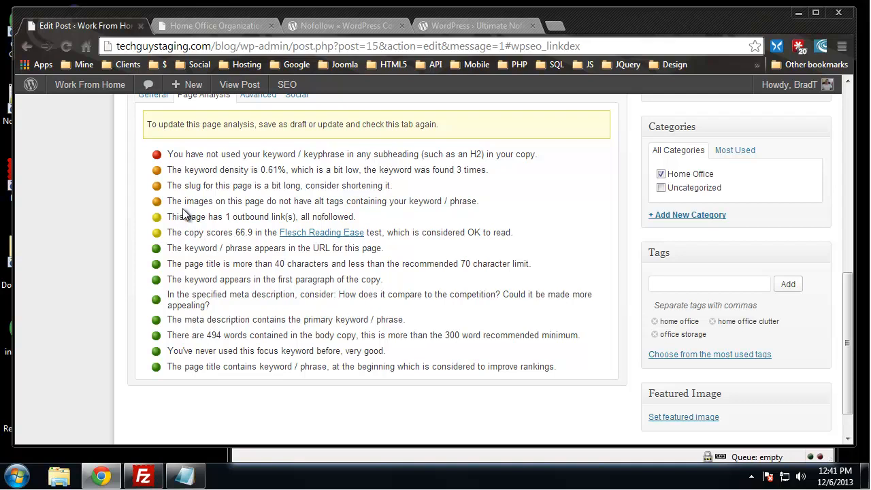
{"action": "mouse_move", "coordinate": [191, 215]}
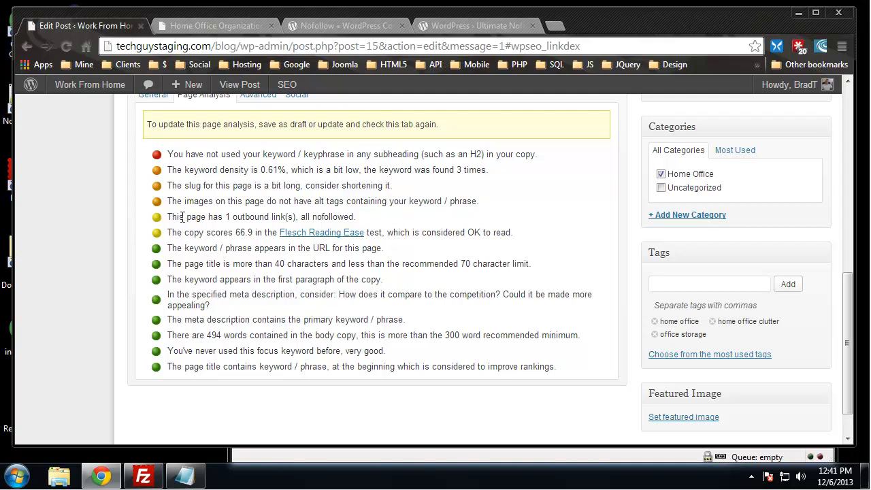
{"action": "mouse_move", "coordinate": [226, 226]}
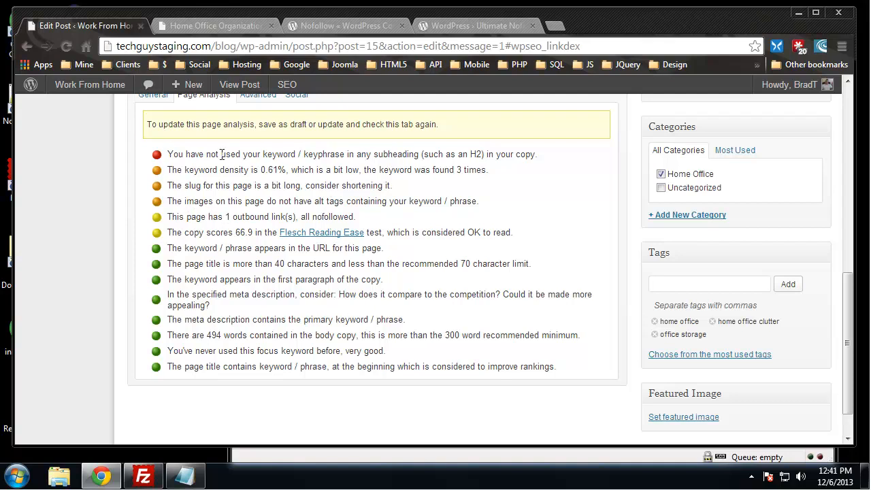
{"action": "mouse_move", "coordinate": [178, 175]}
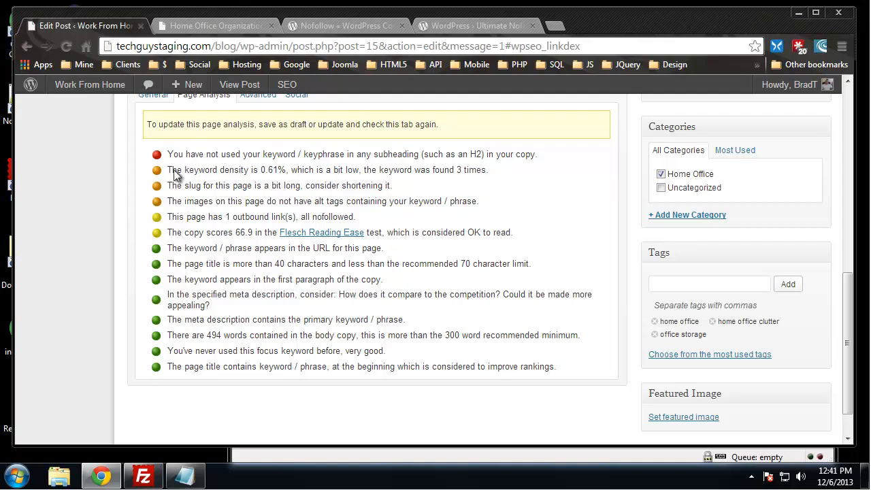
{"action": "mouse_move", "coordinate": [158, 161]}
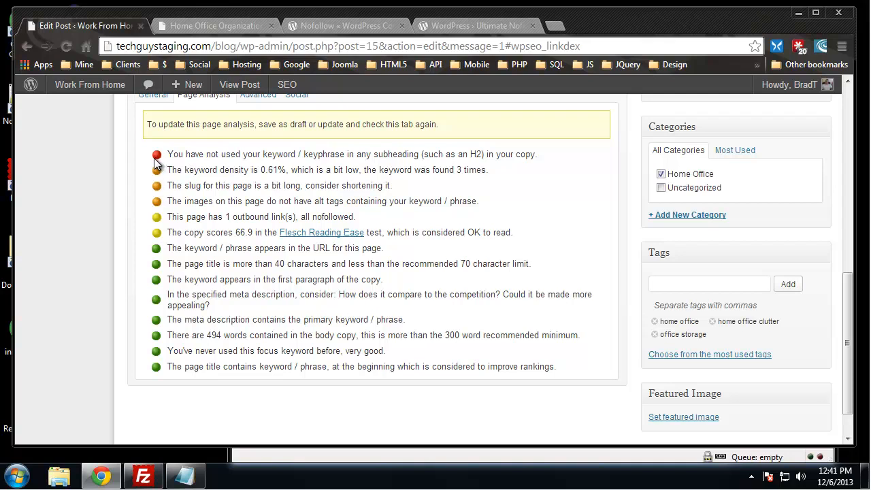
{"action": "mouse_move", "coordinate": [184, 160]}
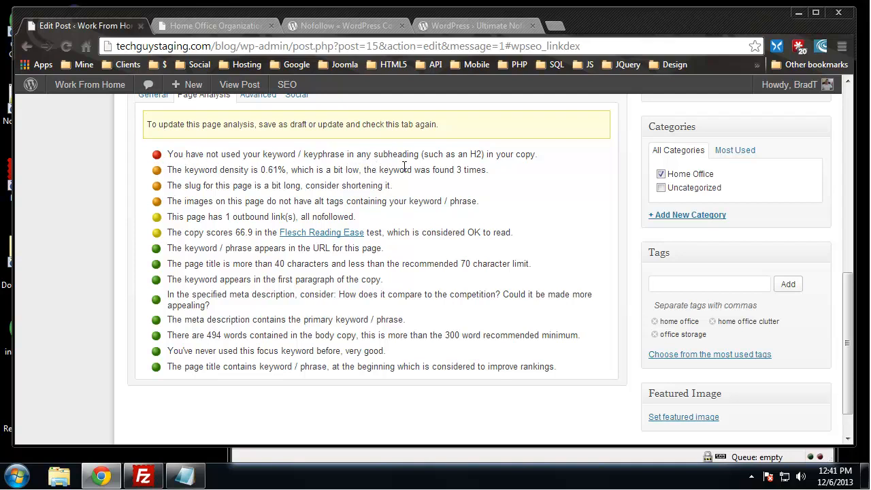
{"action": "mouse_move", "coordinate": [507, 170]}
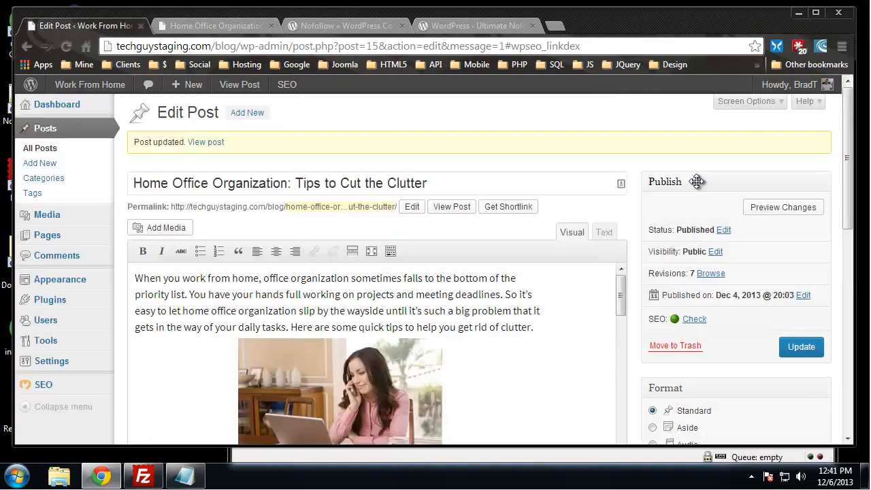
- Change 'Organizers' to 'Organization' in the Portable Home Office heading and update the post
{"action": "scroll", "scroll_direction": "down", "scroll_amount": 3}
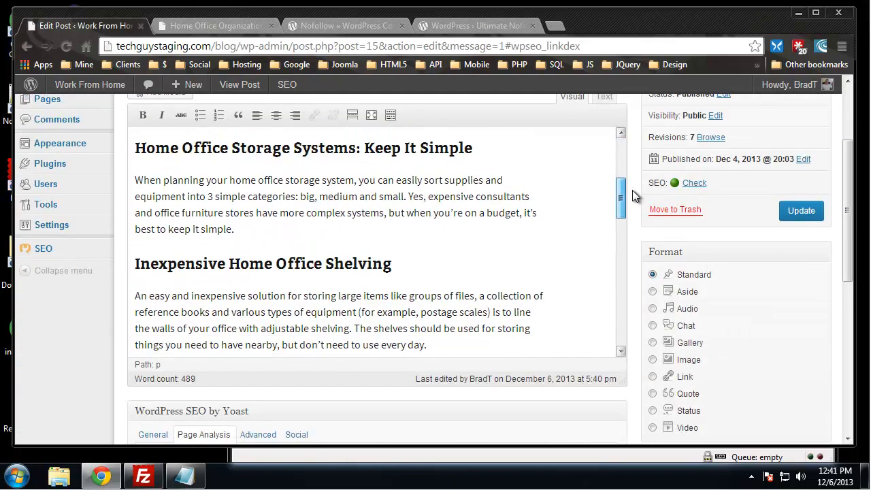
{"action": "scroll", "scroll_direction": "down", "scroll_amount": 3}
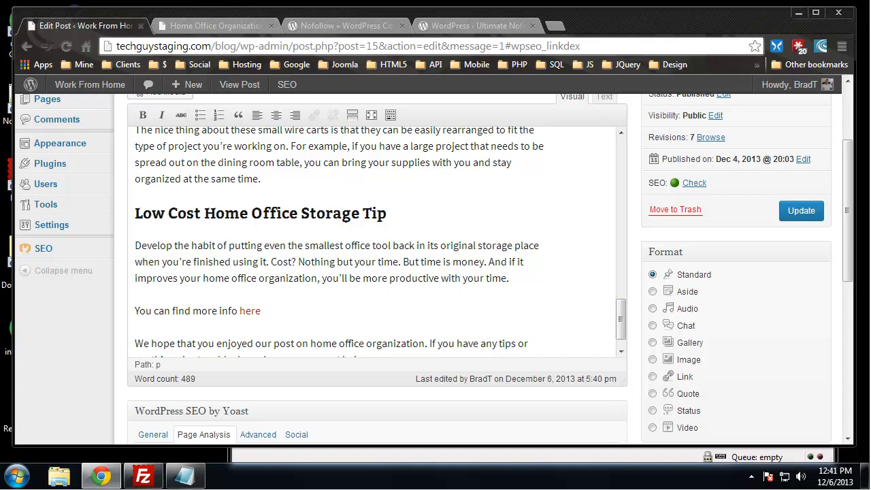
{"action": "mouse_move", "coordinate": [620, 320]}
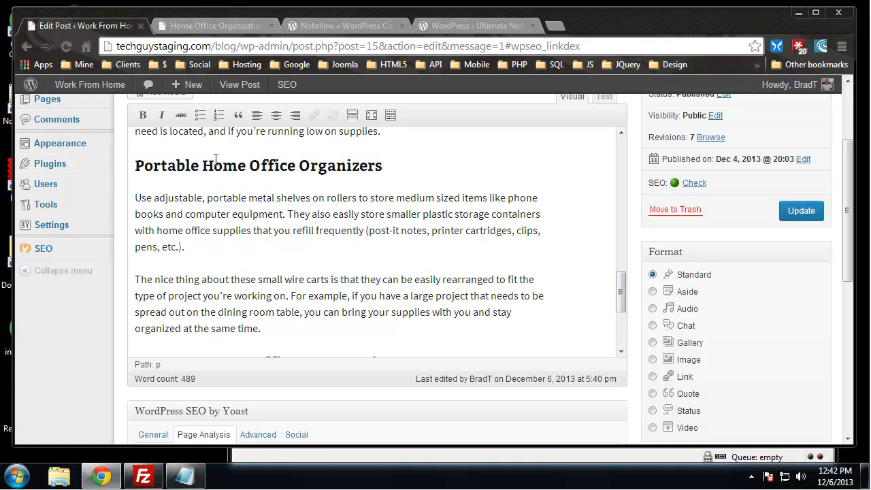
{"action": "double_click", "coordinate": [371, 166]}
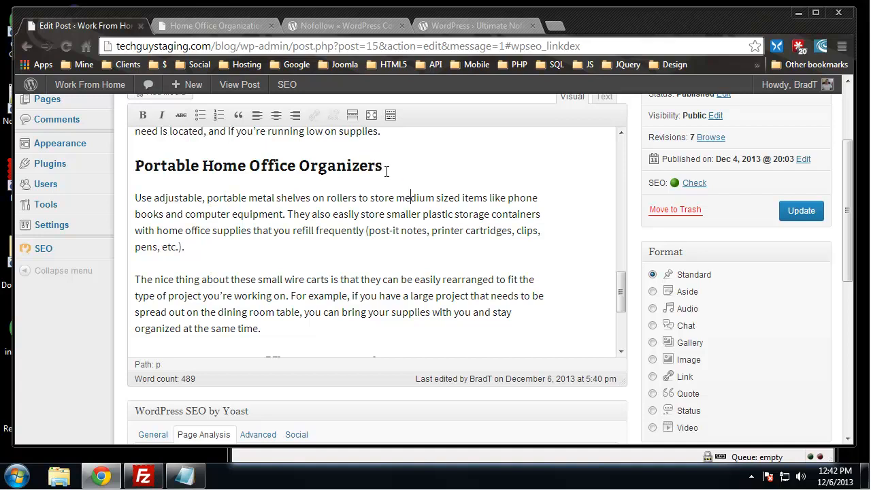
{"action": "double_click", "coordinate": [371, 165]}
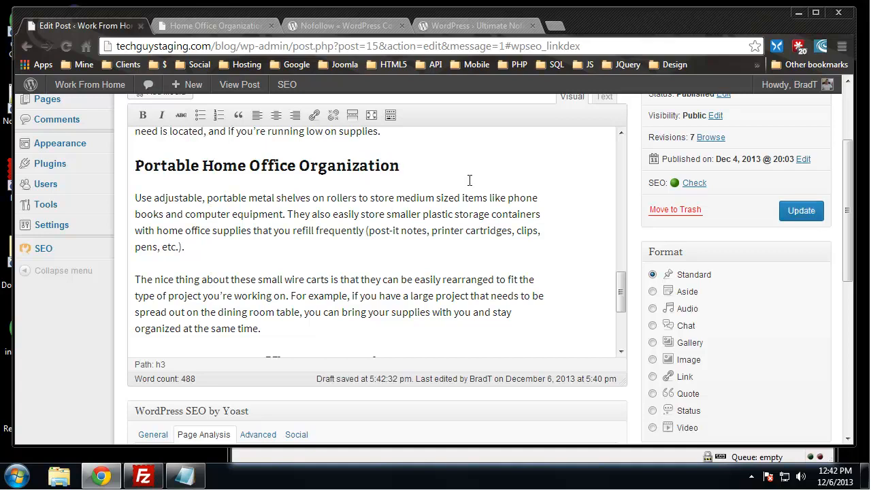
{"action": "left_click", "coordinate": [802, 210]}
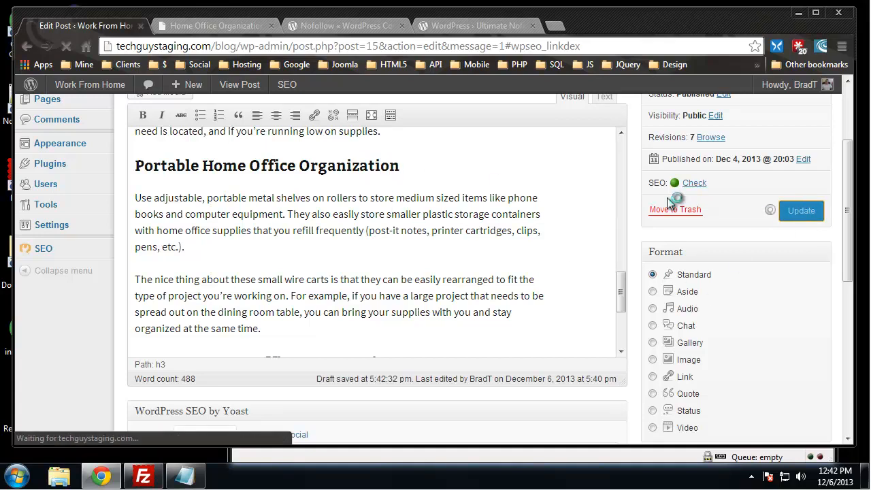
{"action": "left_click", "coordinate": [801, 210]}
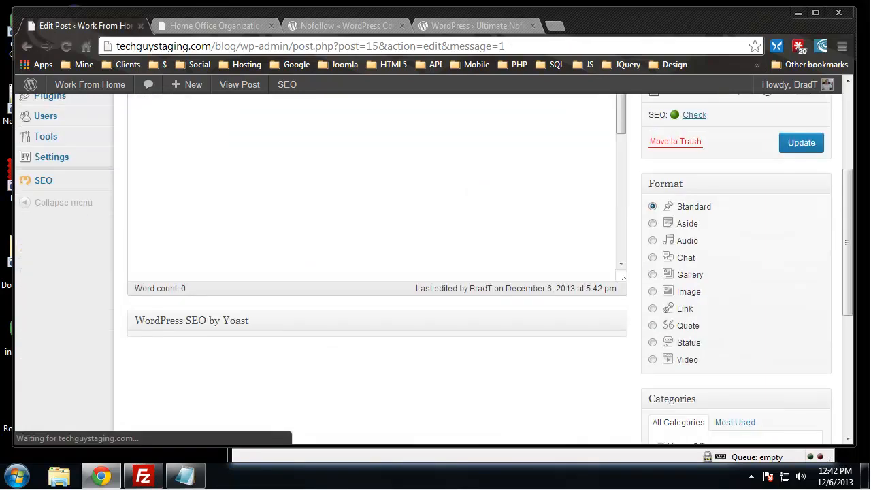
- Review the refreshed Page Analysis showing the keyword in 1 of 6 subheadings
{"action": "left_click", "coordinate": [204, 236]}
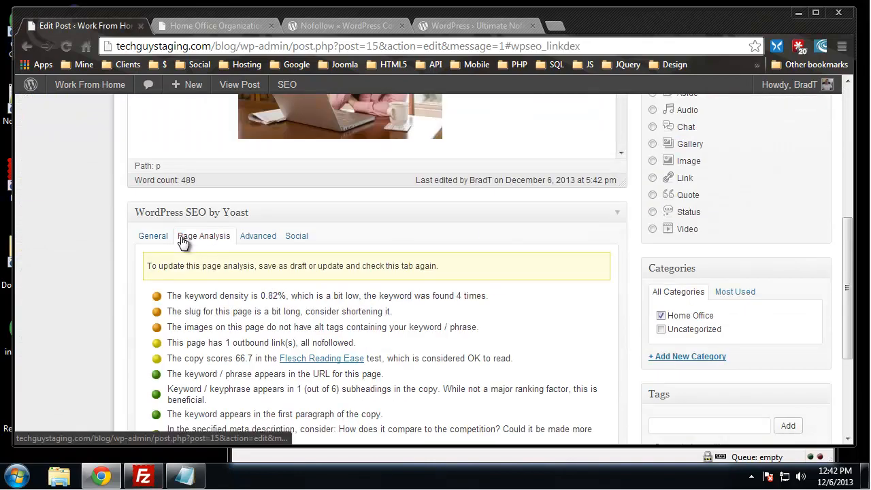
{"action": "scroll", "scroll_direction": "down", "scroll_amount": 3}
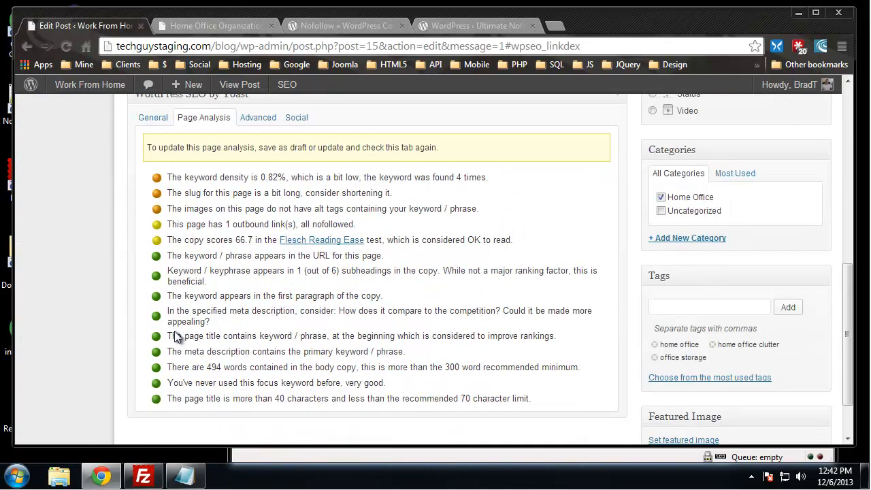
{"action": "mouse_move", "coordinate": [406, 310]}
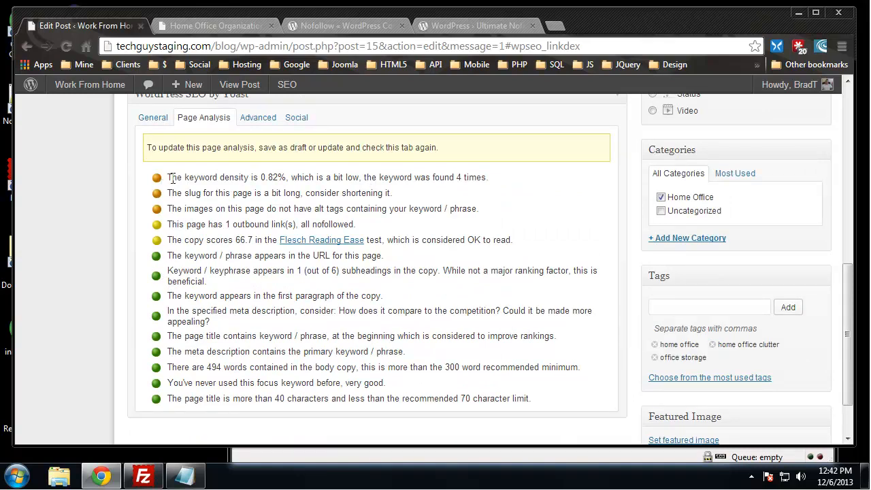
{"action": "mouse_move", "coordinate": [168, 192]}
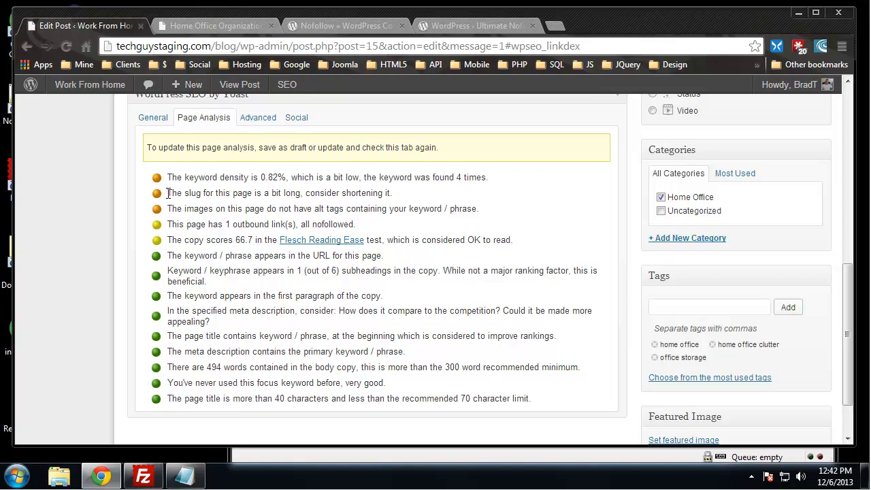
{"action": "mouse_move", "coordinate": [257, 189]}
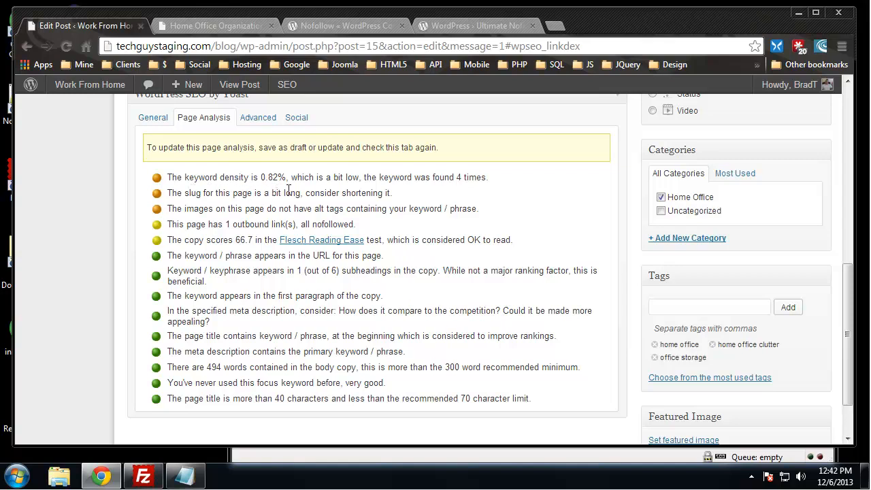
{"action": "mouse_move", "coordinate": [441, 191]}
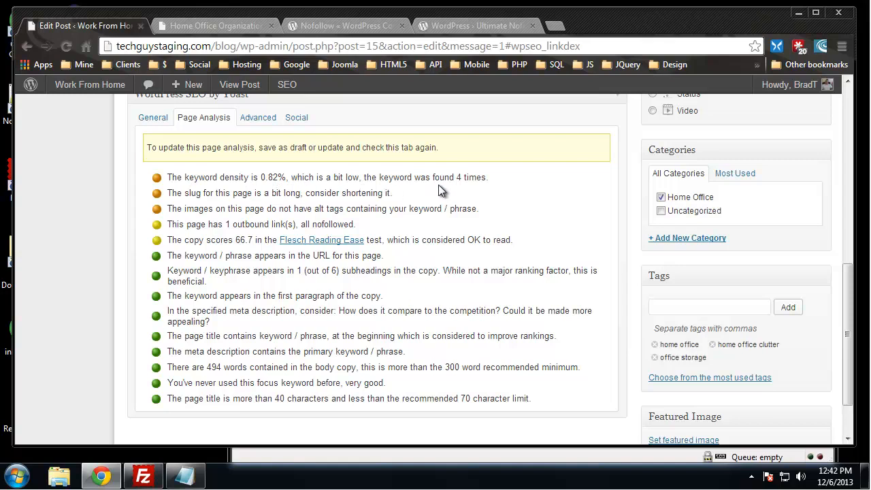
{"action": "mouse_move", "coordinate": [193, 177]}
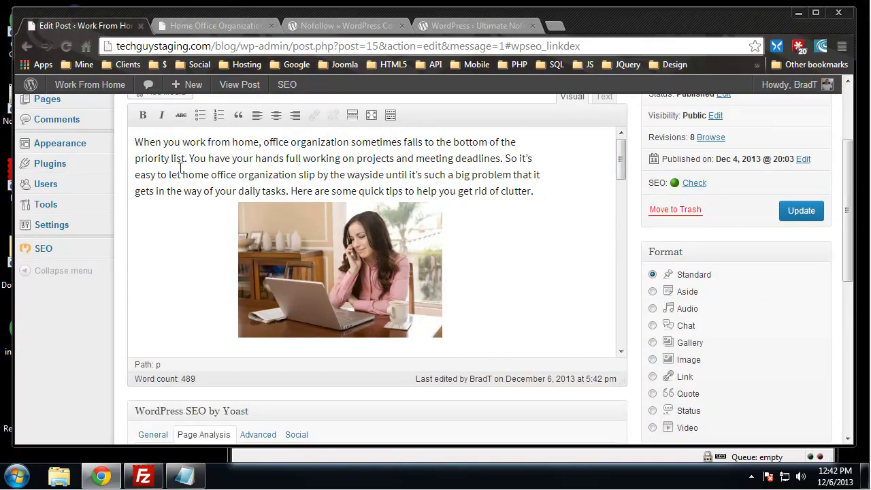
{"action": "mouse_move", "coordinate": [285, 157]}
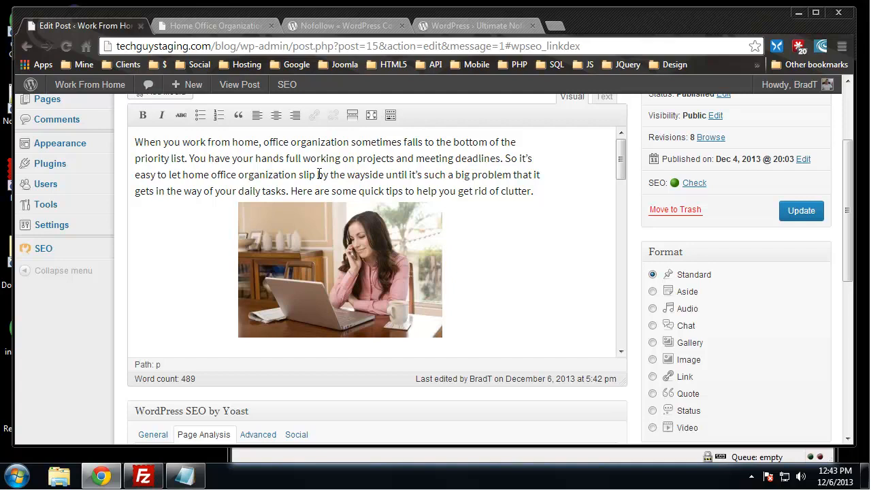
{"action": "mouse_move", "coordinate": [220, 190]}
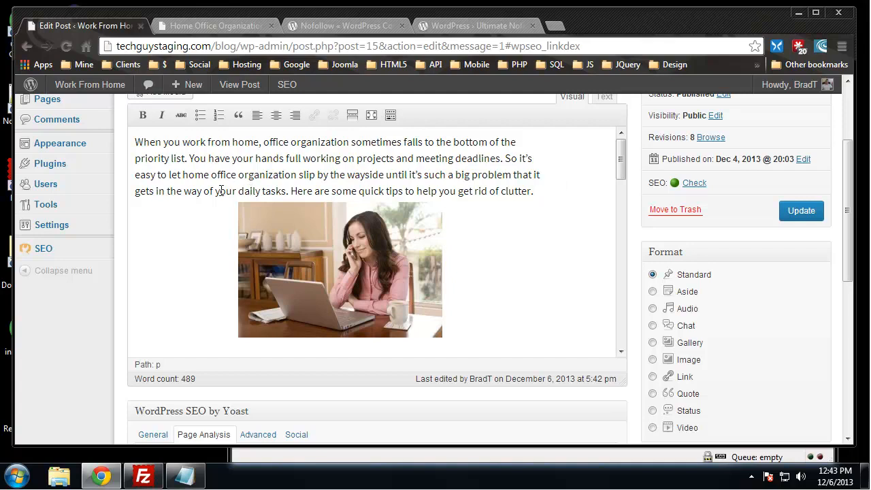
{"action": "mouse_move", "coordinate": [521, 192]}
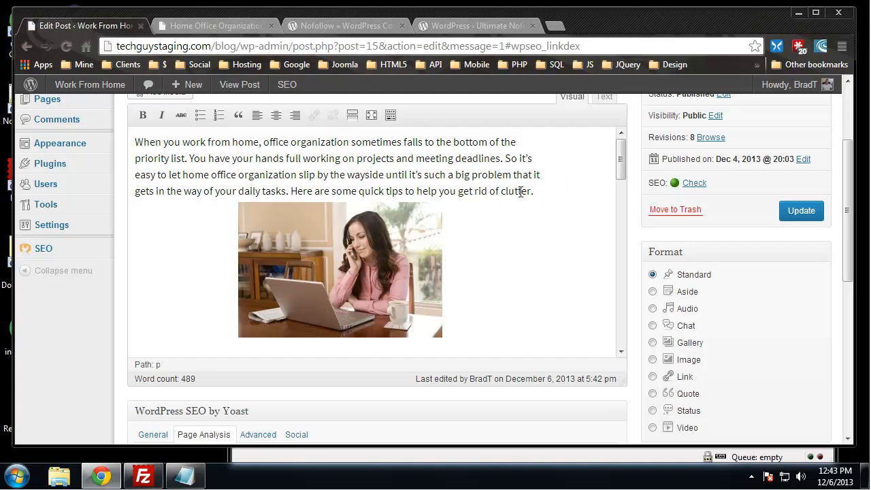
{"action": "mouse_move", "coordinate": [512, 224]}
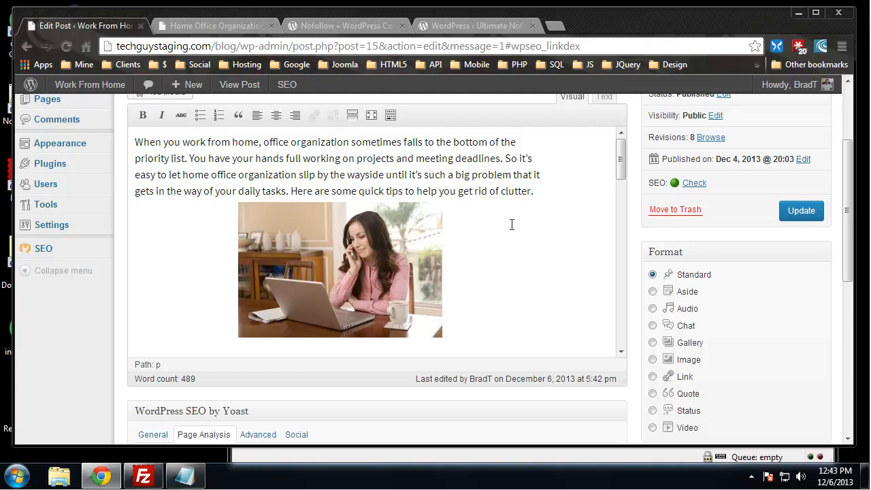
- Append 'and have better home office organization' to the first paragraph
{"action": "type", "text": "and"}
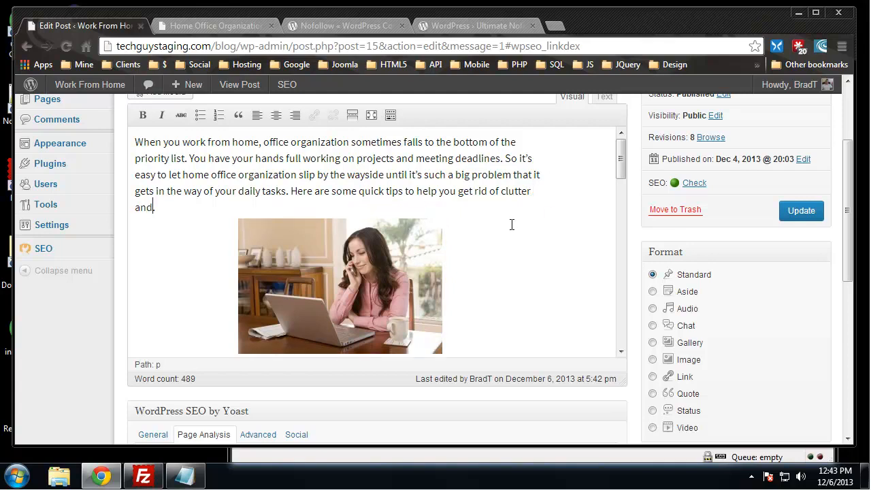
{"action": "type", "text": "have bert"}
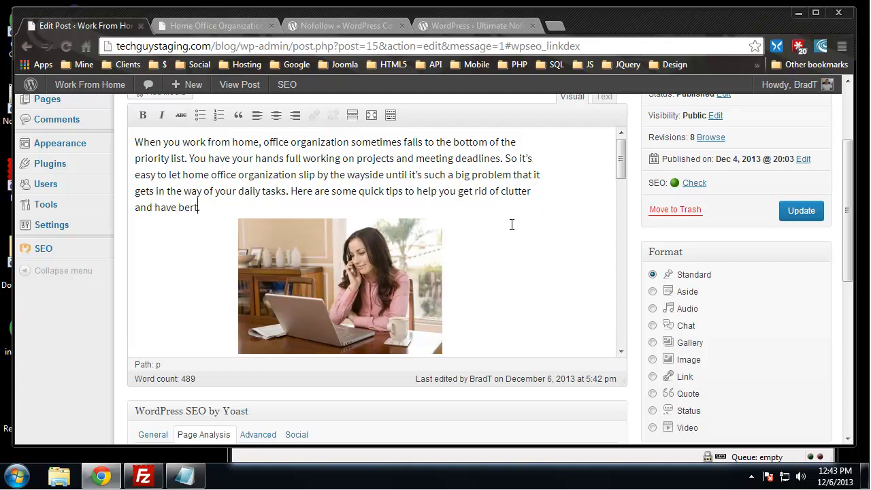
{"action": "key", "text": "Backspace"}
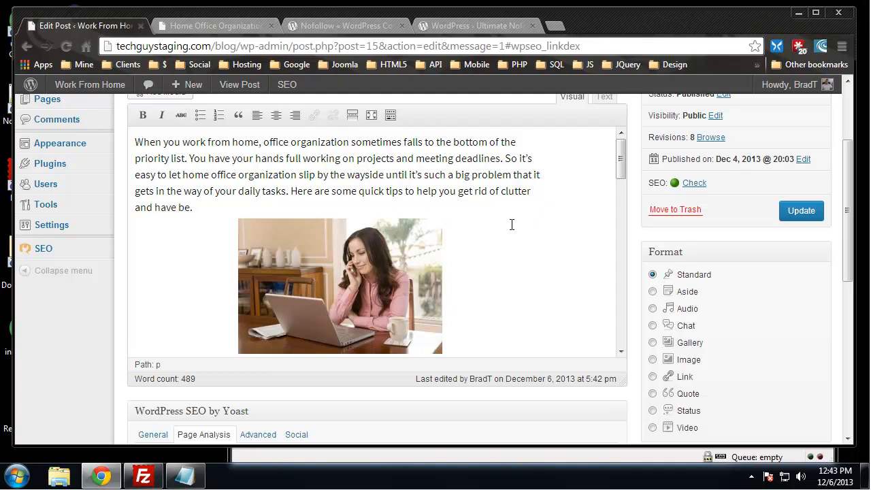
{"action": "type", "text": "better home"}
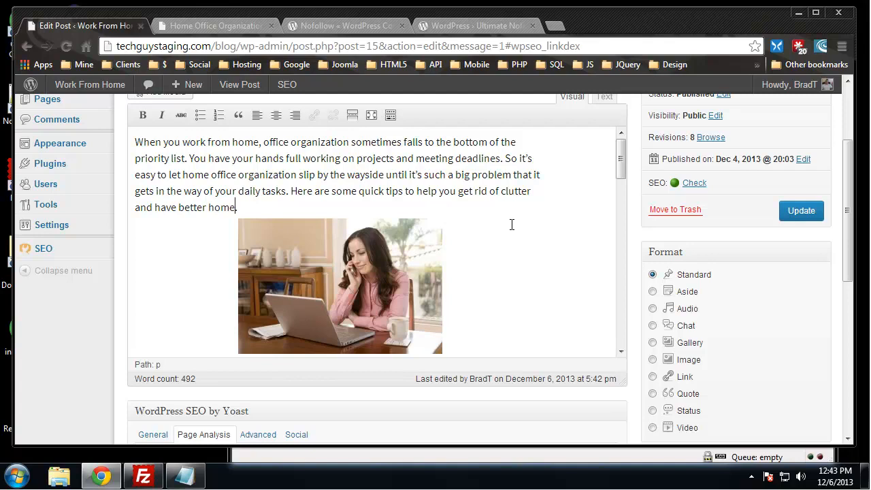
{"action": "type", "text": "office or"}
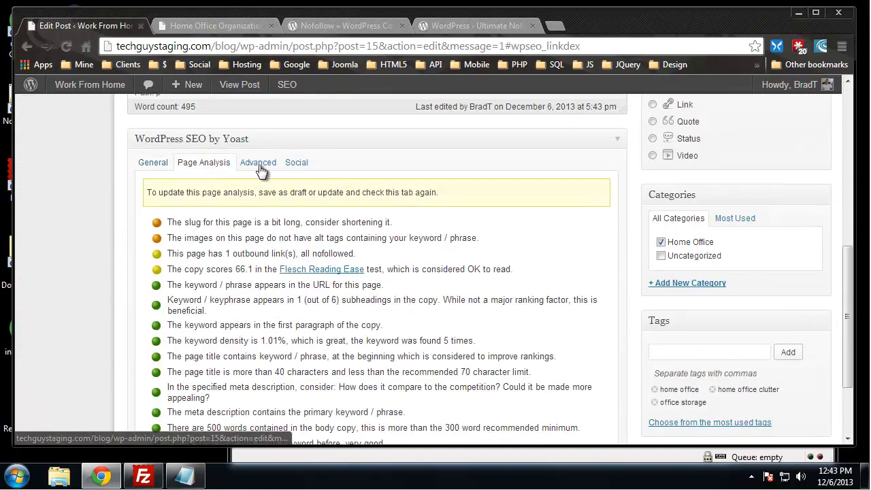
{"action": "scroll", "scroll_direction": "down", "scroll_amount": 3}
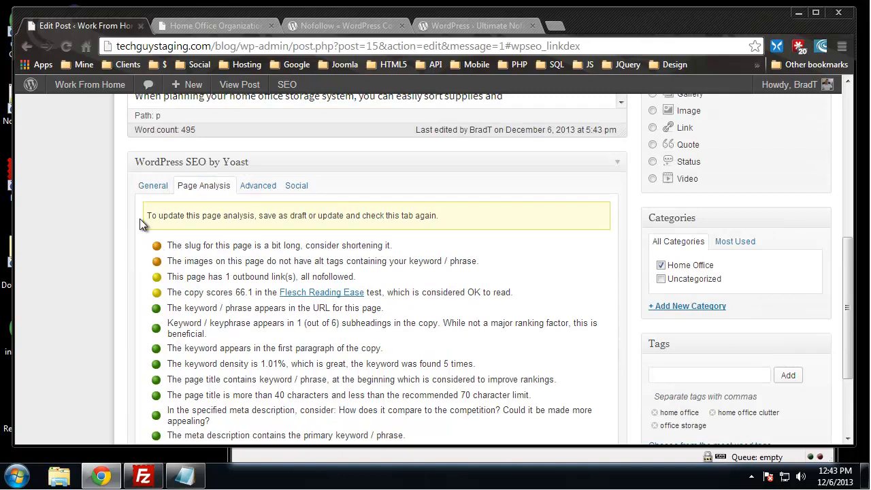
{"action": "mouse_move", "coordinate": [225, 261]}
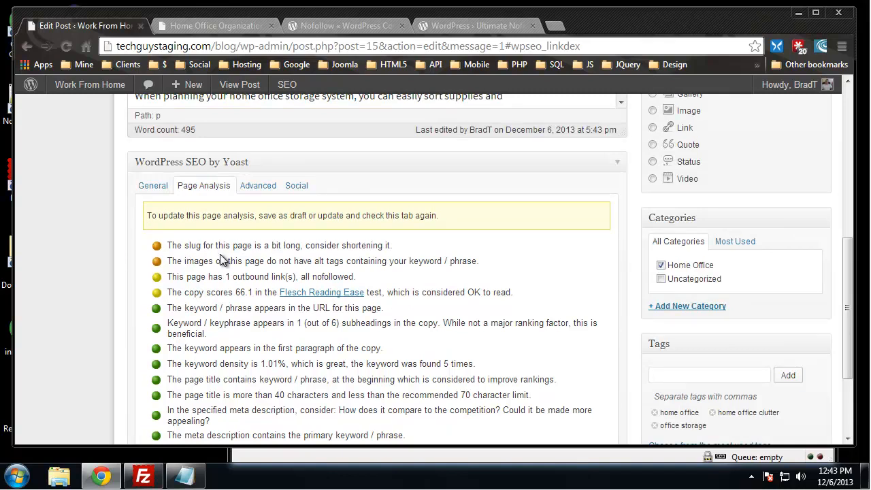
{"action": "mouse_move", "coordinate": [364, 257]}
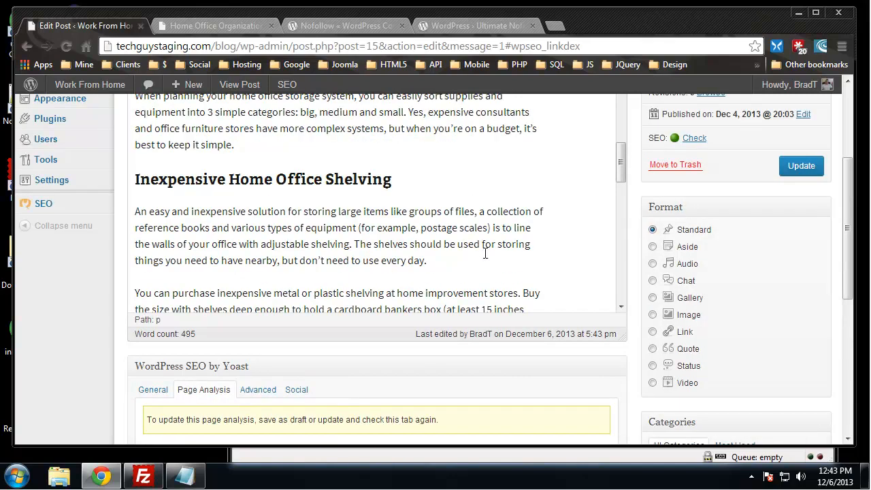
{"action": "scroll", "scroll_direction": "down", "scroll_amount": 3}
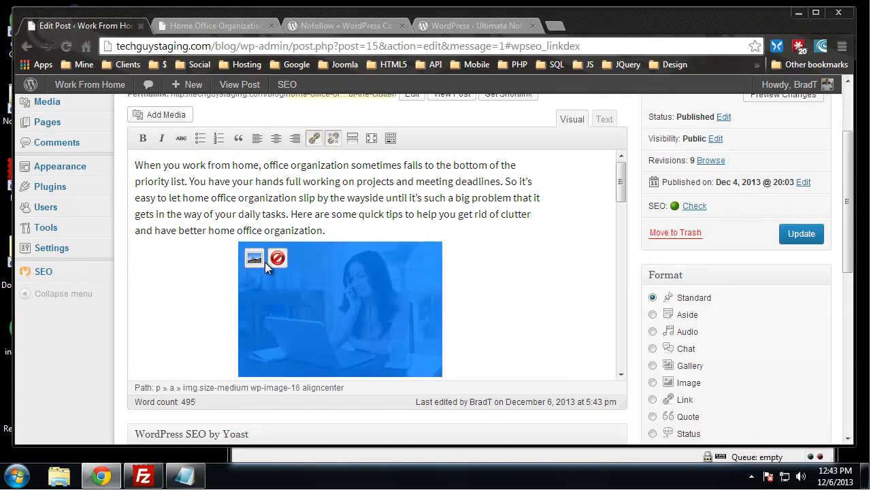
- Replace the photo's alt text 'home2' with 'home office organization'
{"action": "left_click", "coordinate": [254, 258]}
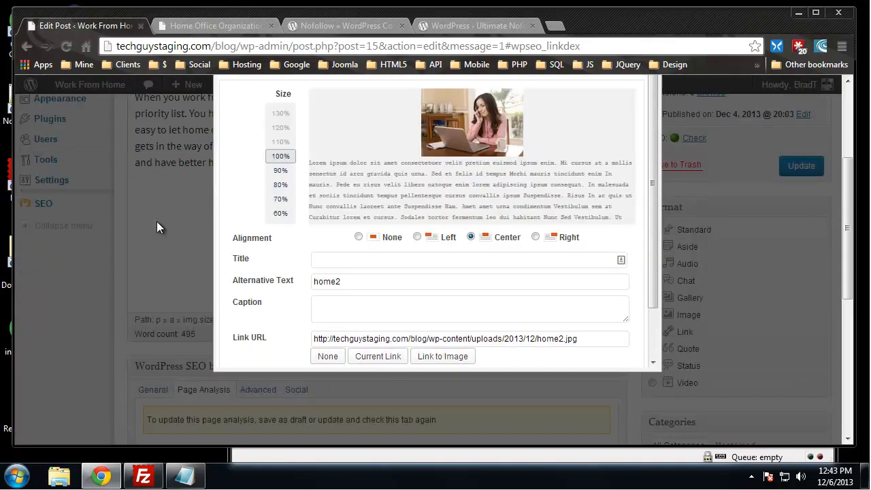
{"action": "mouse_move", "coordinate": [282, 282]}
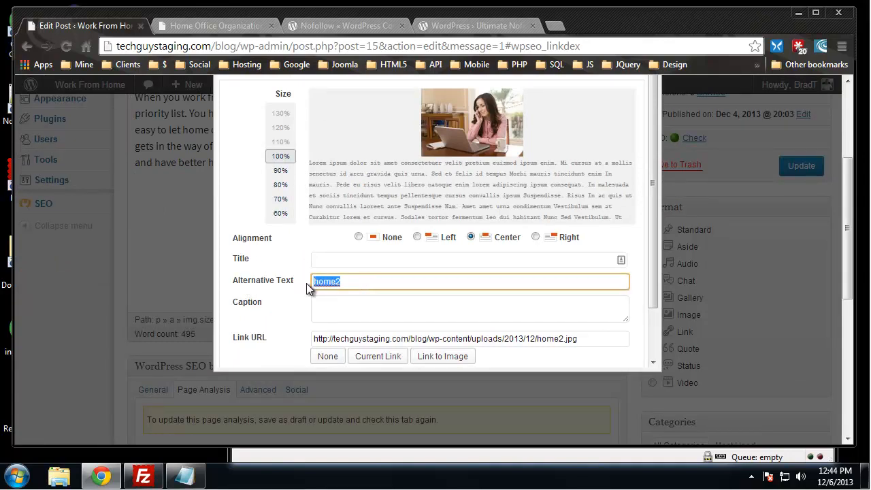
{"action": "type", "text": "ho"}
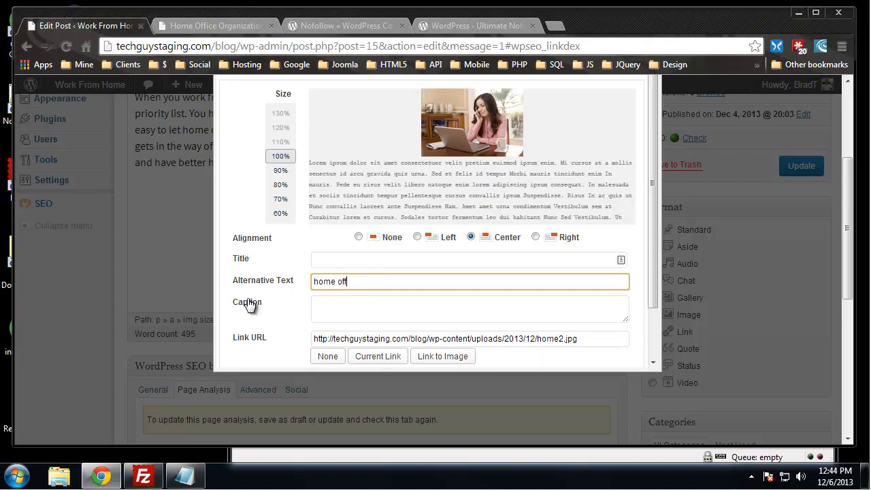
{"action": "type", "text": "ice organ"}
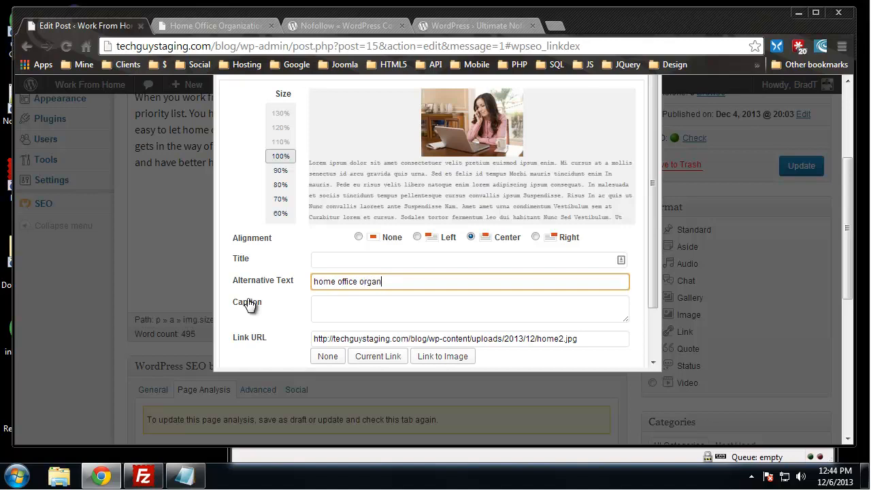
{"action": "type", "text": "ization"}
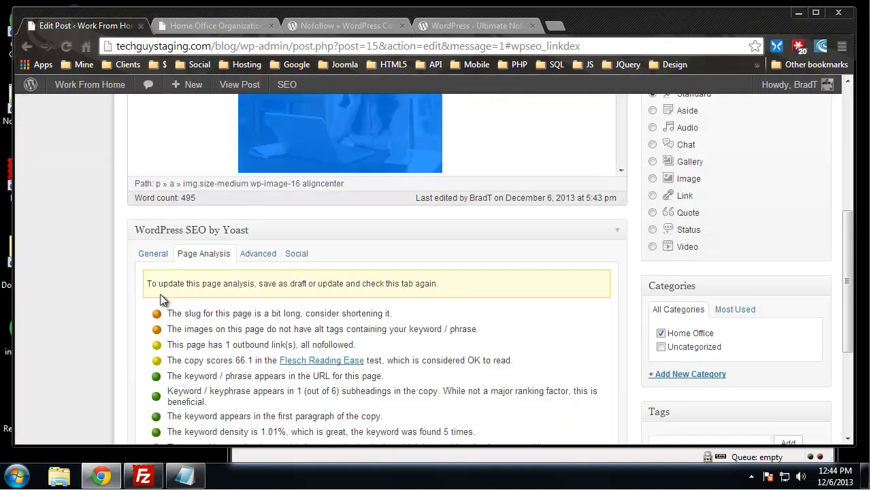
{"action": "mouse_move", "coordinate": [778, 314]}
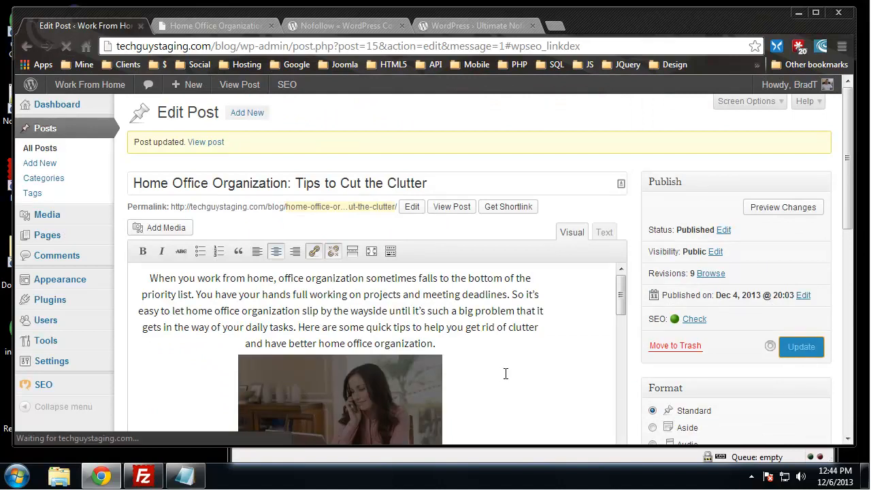
- Update the post and confirm Page Analysis reports keyword alt tags
{"action": "left_click", "coordinate": [801, 346]}
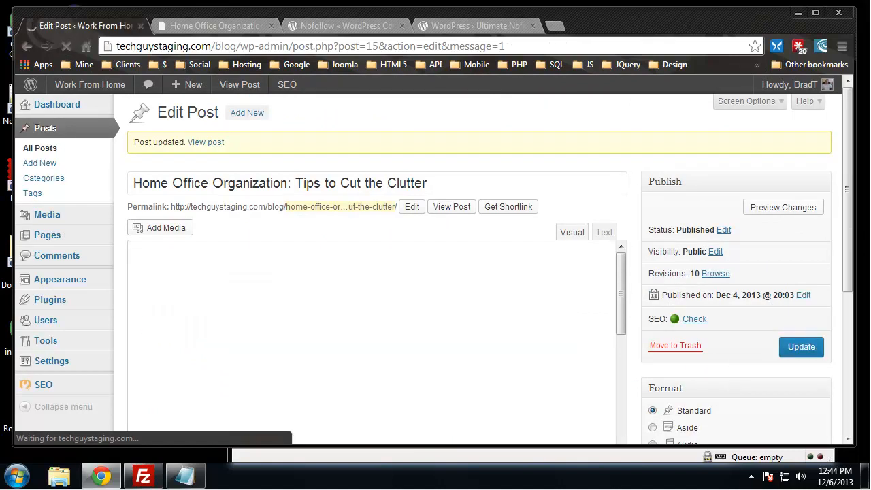
{"action": "scroll", "scroll_direction": "down", "scroll_amount": 3}
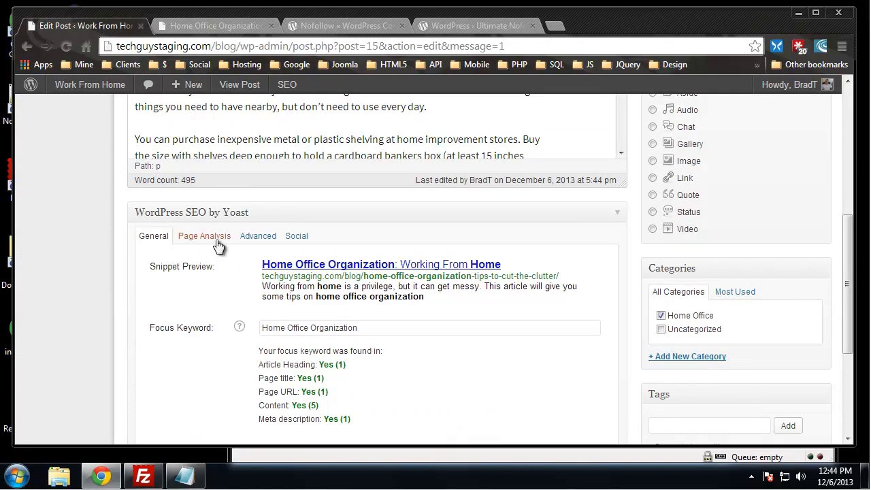
{"action": "left_click", "coordinate": [205, 235]}
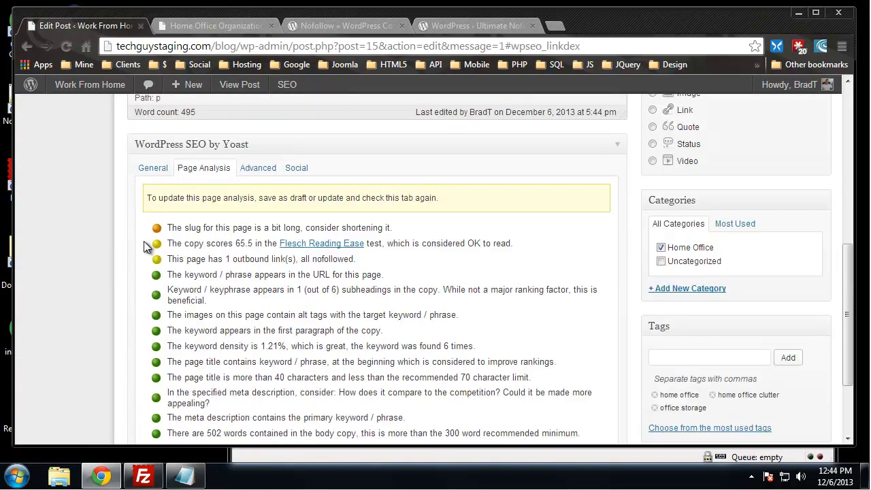
{"action": "mouse_move", "coordinate": [269, 256]}
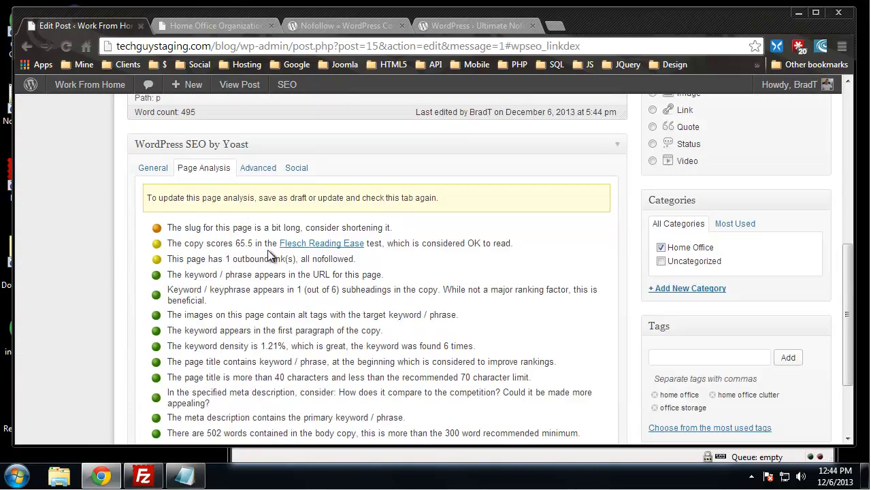
{"action": "mouse_move", "coordinate": [497, 249]}
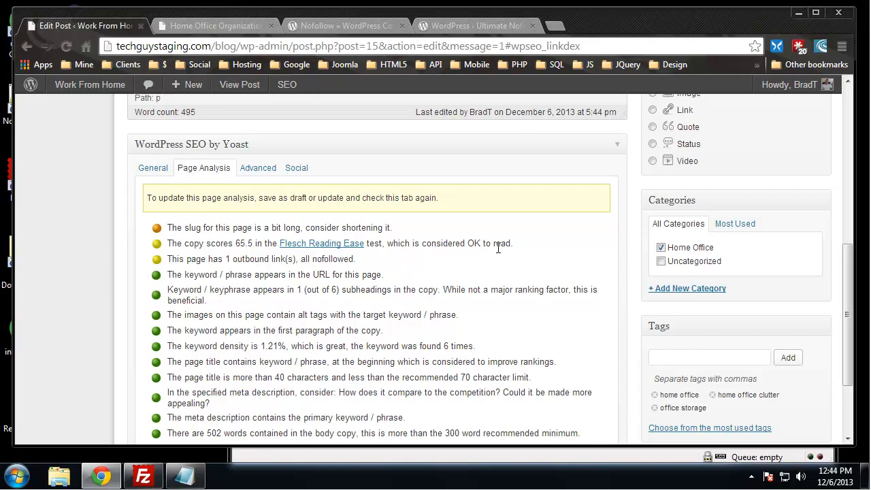
{"action": "mouse_move", "coordinate": [197, 255]}
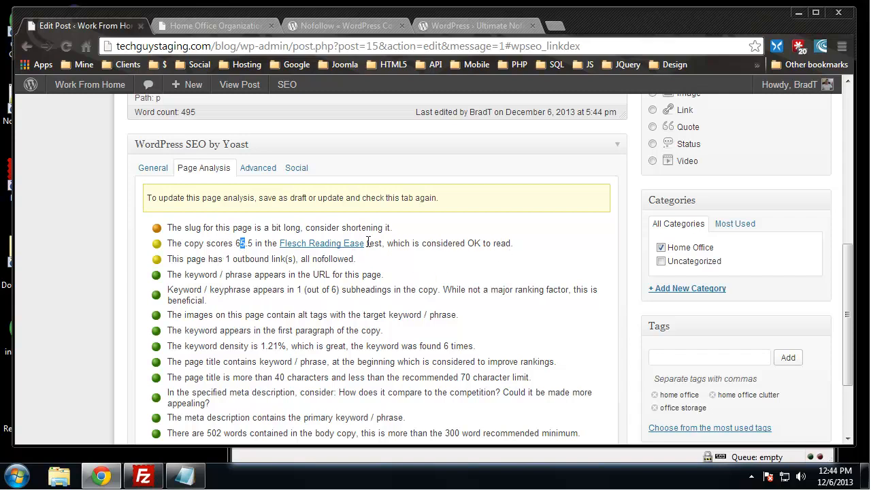
{"action": "mouse_move", "coordinate": [235, 274]}
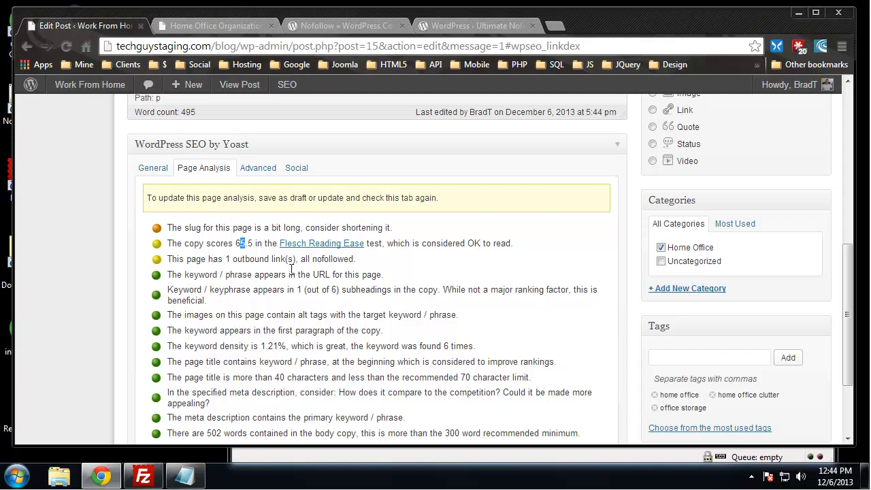
{"action": "mouse_move", "coordinate": [363, 266]}
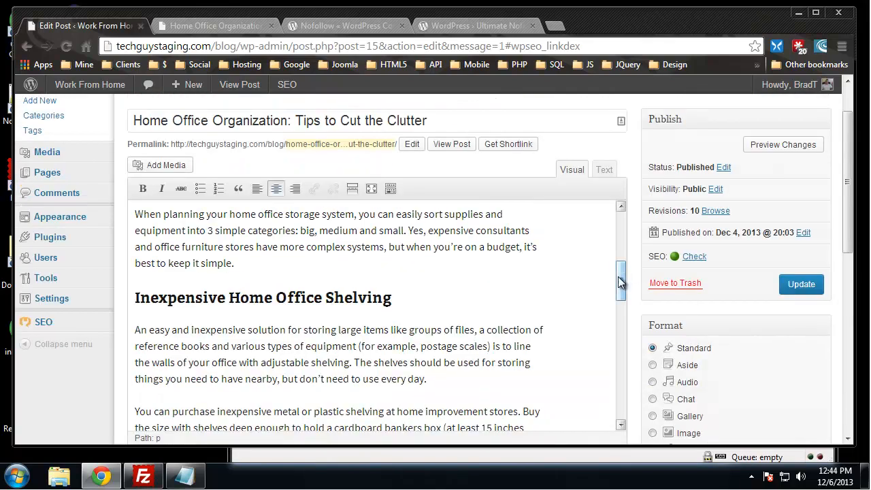
- Update the post and view Yoast Page Analysis: no outbound links, 1.22% density, 496 words
{"action": "scroll", "scroll_direction": "down", "scroll_amount": 3}
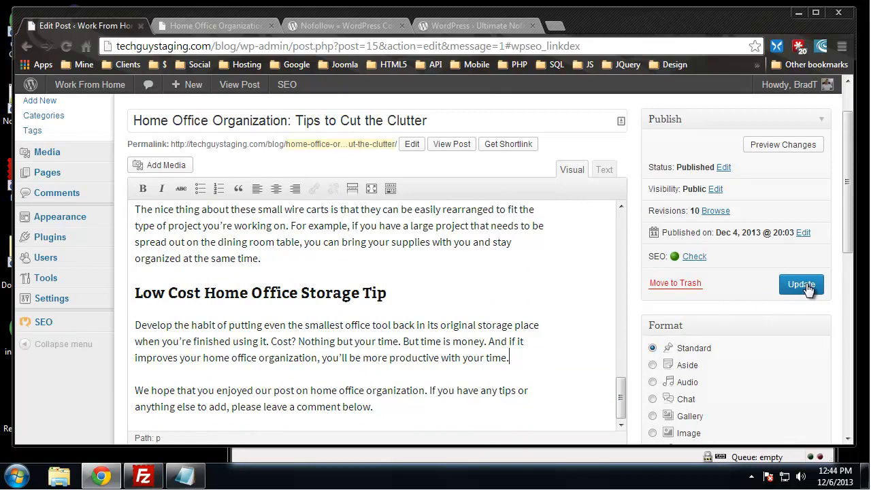
{"action": "left_click", "coordinate": [801, 284]}
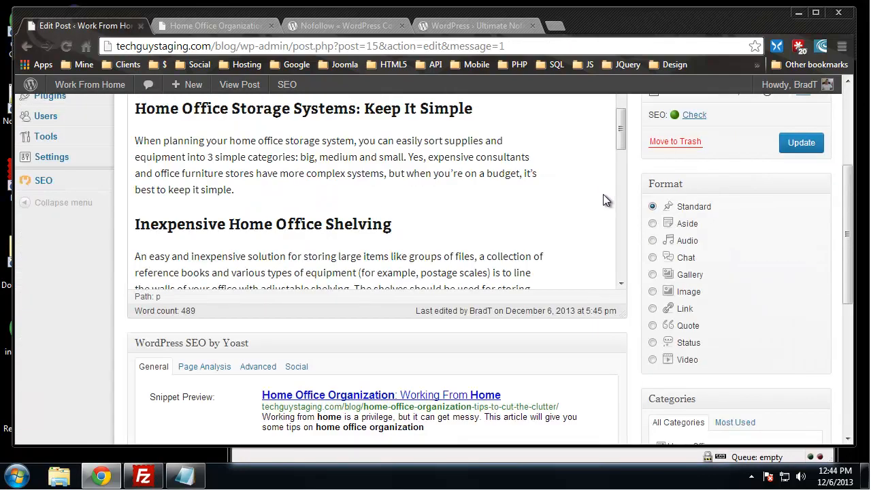
{"action": "left_click", "coordinate": [204, 162]}
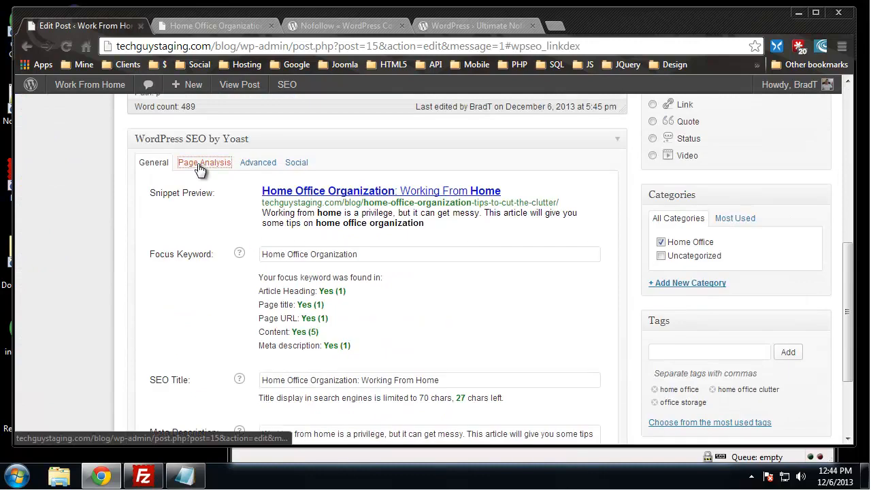
{"action": "left_click", "coordinate": [203, 162]}
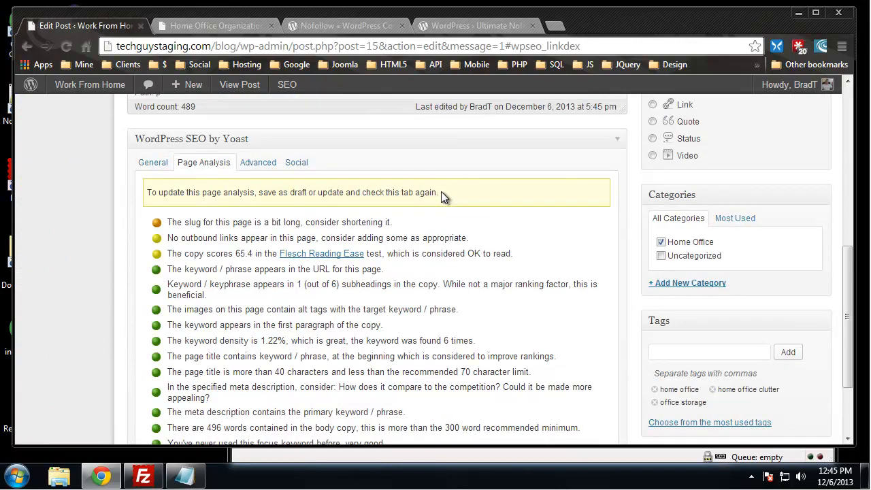
{"action": "mouse_move", "coordinate": [105, 210]}
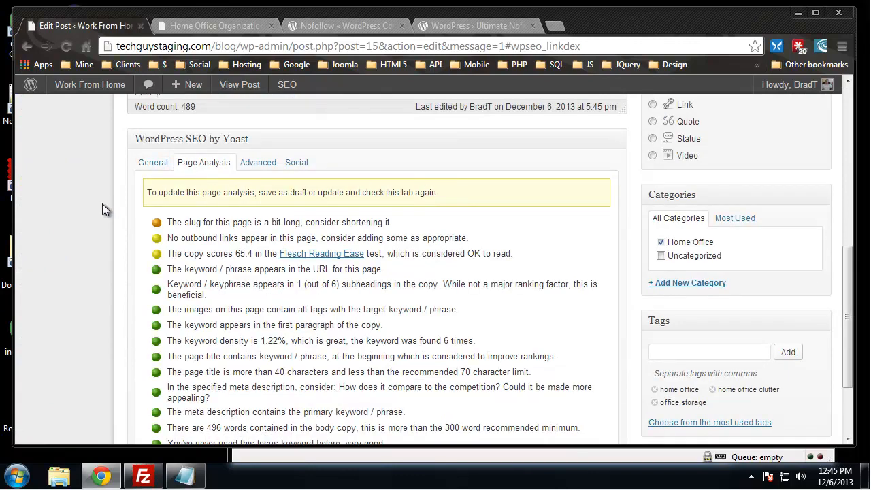
{"action": "double_click", "coordinate": [205, 238]}
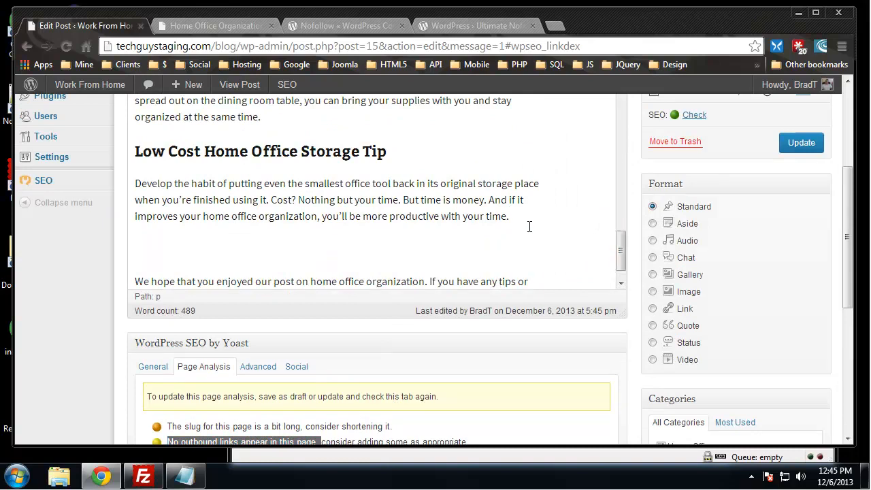
- Add 'For more info click here' with 'here' linking to Google, then update the post
{"action": "type", "text": "For more info click here"}
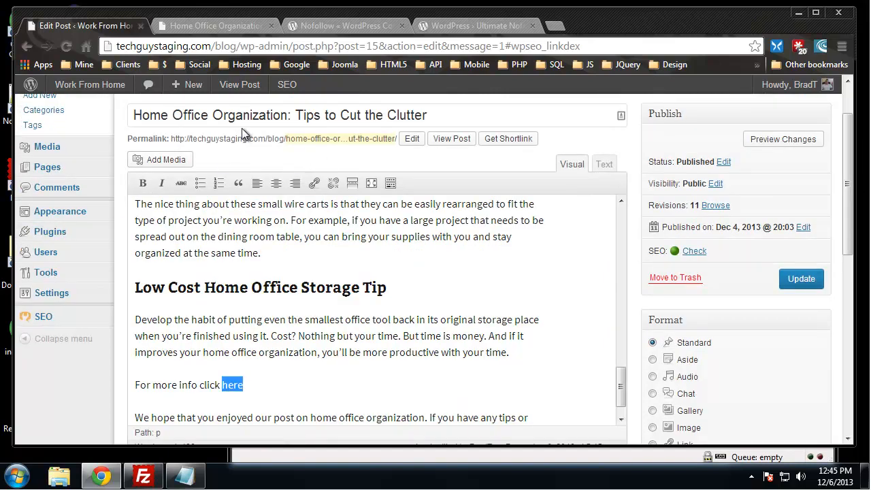
{"action": "left_click", "coordinate": [314, 182]}
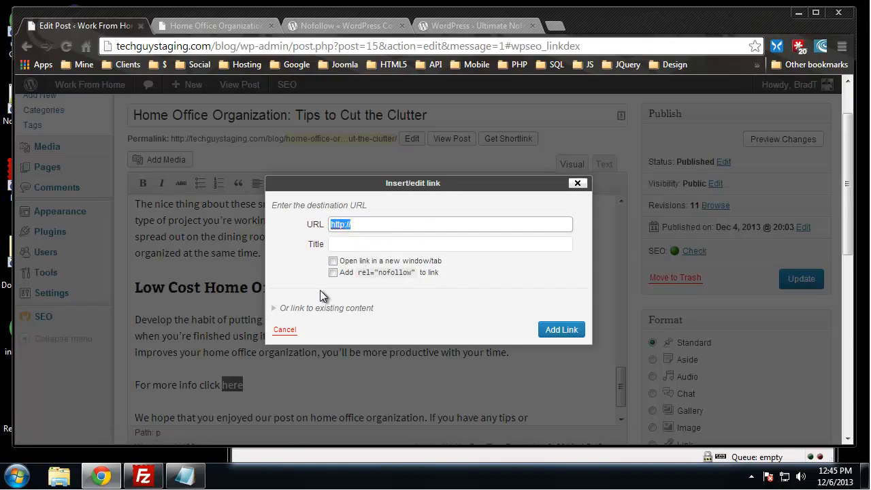
{"action": "left_click", "coordinate": [369, 224]}
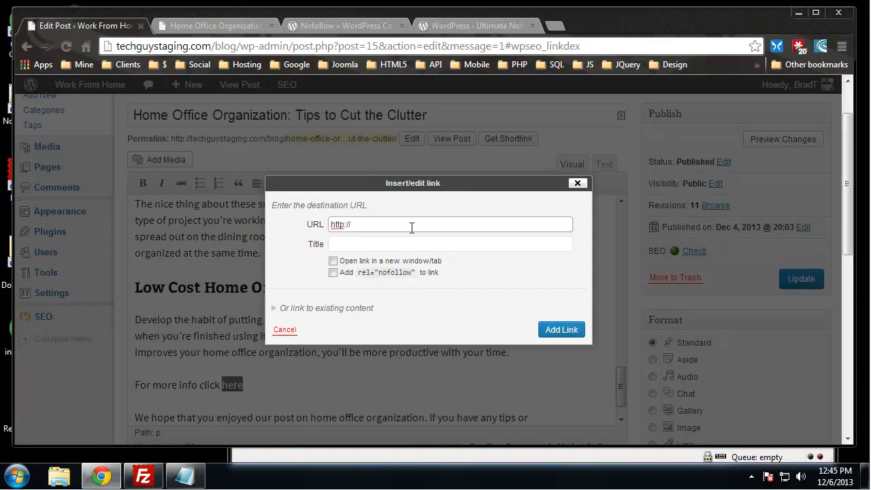
{"action": "type", "text": "google"}
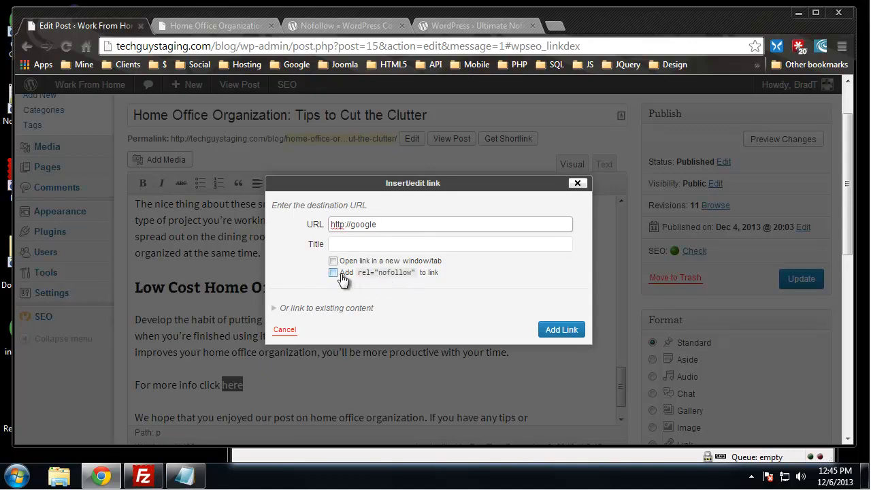
{"action": "left_click", "coordinate": [285, 329]}
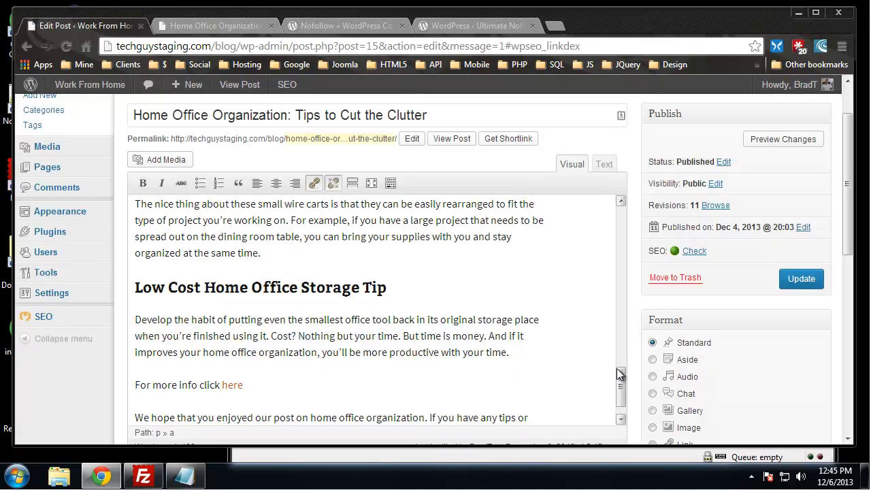
{"action": "scroll", "scroll_direction": "down", "scroll_amount": 3}
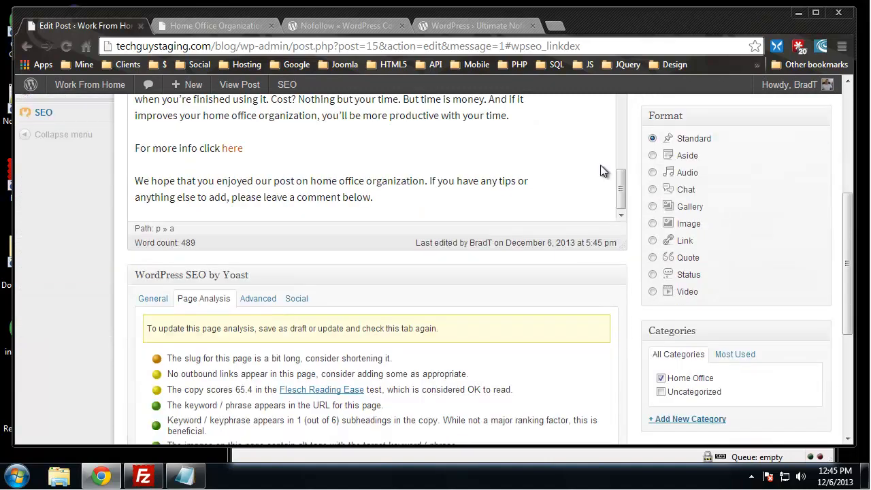
{"action": "left_click", "coordinate": [801, 346]}
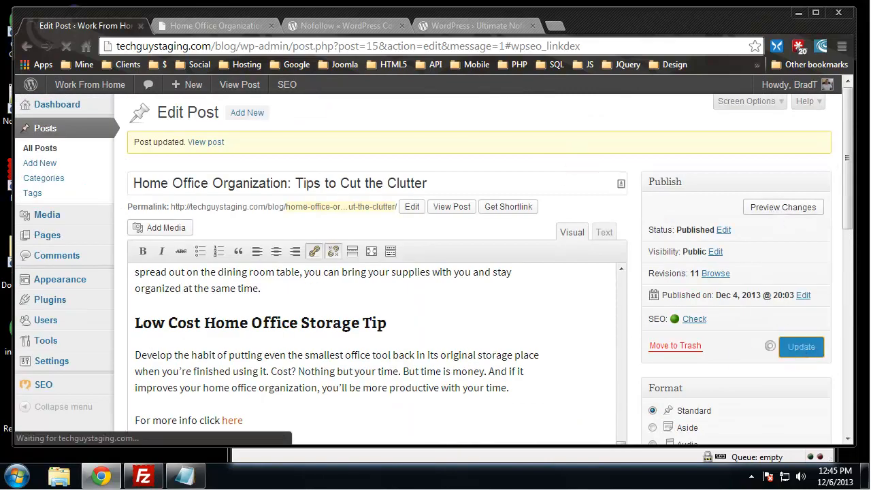
- View Yoast Page Analysis showing 1 outbound link, 501 words and 1.21% density
{"action": "left_click", "coordinate": [801, 347]}
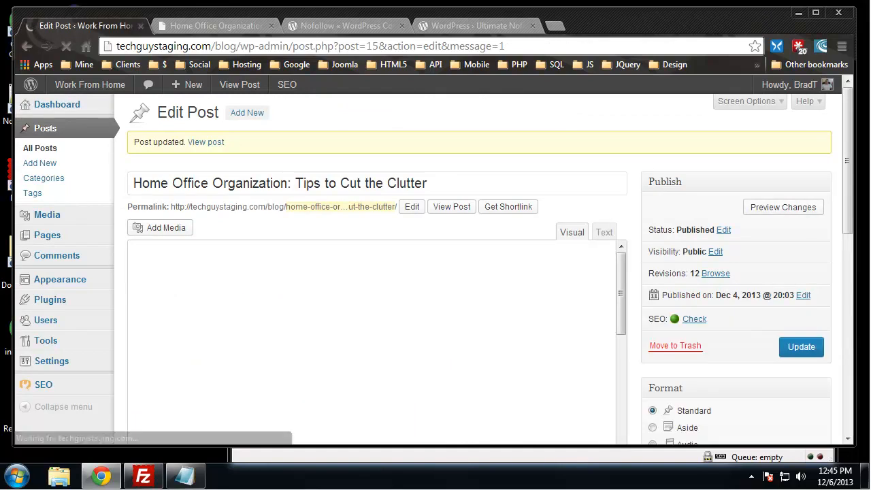
{"action": "scroll", "scroll_direction": "down", "scroll_amount": 3}
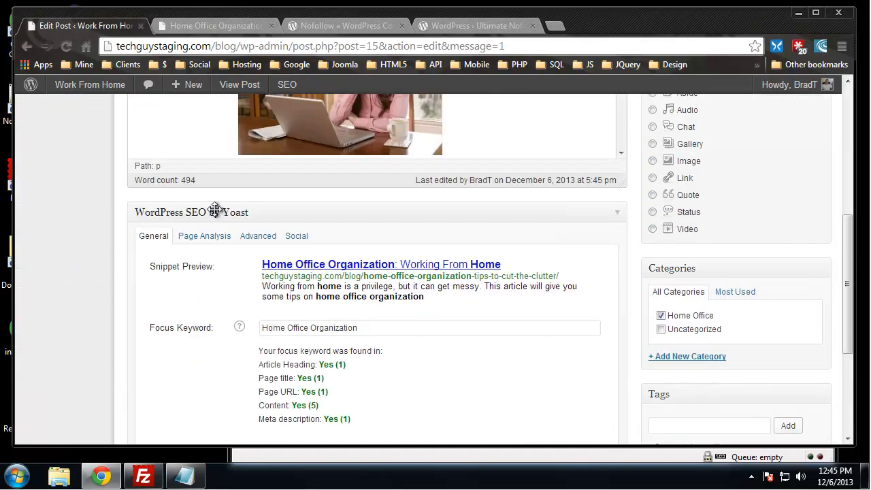
{"action": "left_click", "coordinate": [204, 236]}
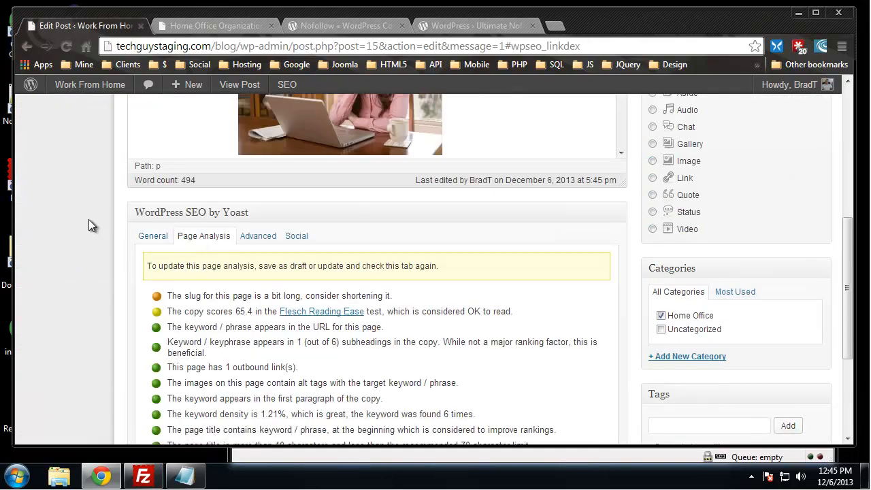
{"action": "scroll", "scroll_direction": "down", "scroll_amount": 3}
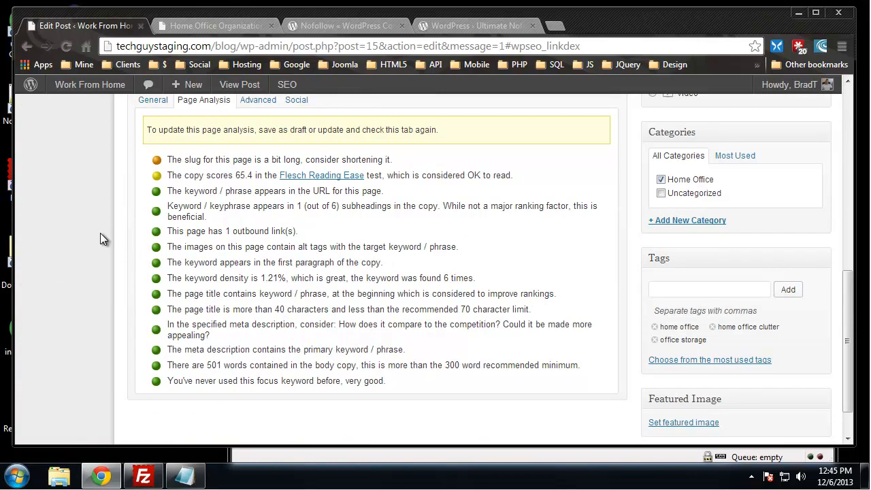
{"action": "mouse_move", "coordinate": [347, 198]}
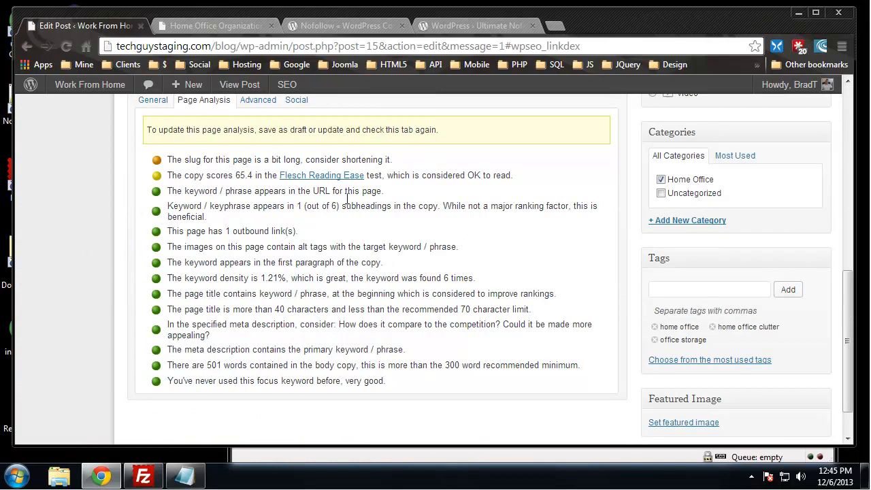
{"action": "mouse_move", "coordinate": [126, 262]}
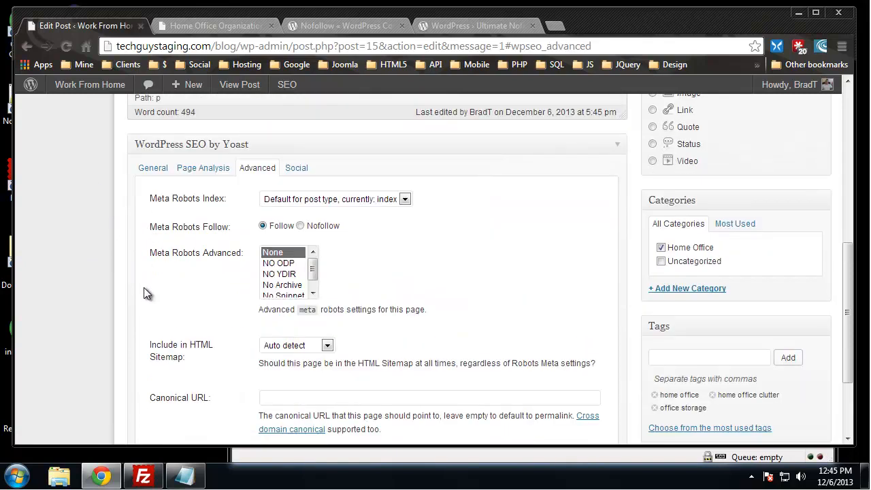
{"action": "mouse_move", "coordinate": [237, 264]}
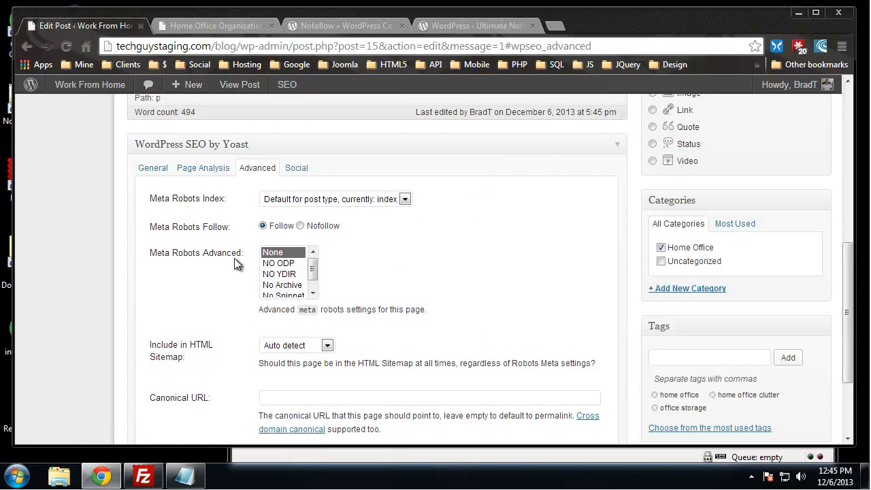
{"action": "mouse_move", "coordinate": [302, 226]}
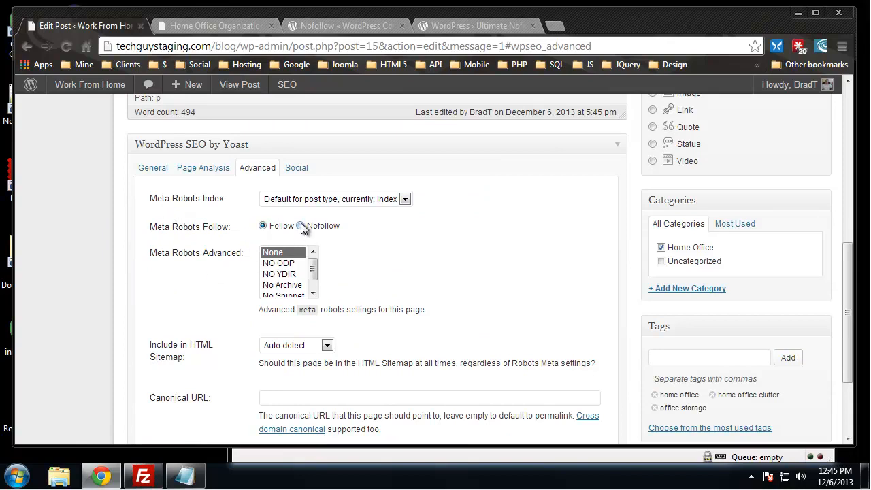
{"action": "mouse_move", "coordinate": [226, 217]}
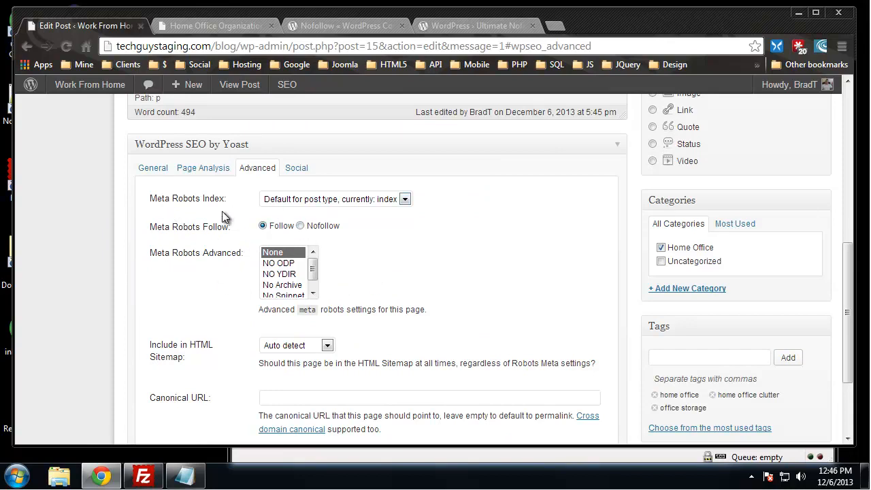
- Scroll through Yoast Advanced options: meta robots index/follow, empty canonical and redirect fields
{"action": "scroll", "scroll_direction": "down", "scroll_amount": 3}
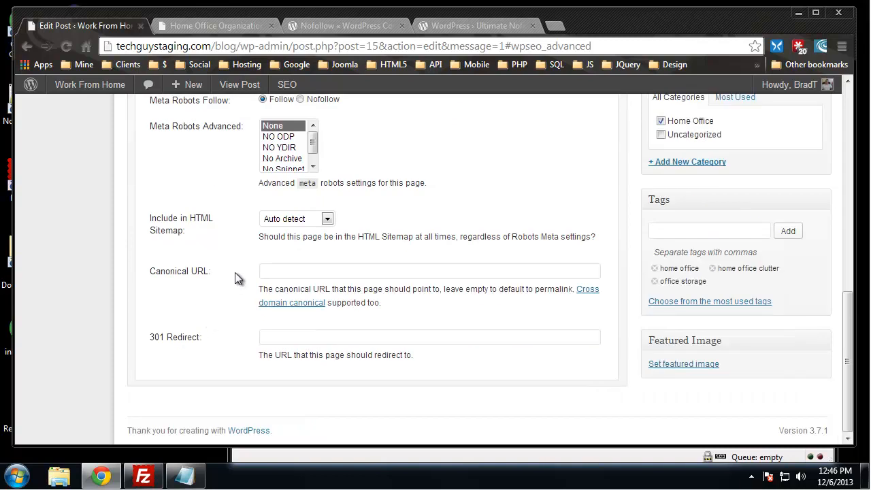
{"action": "mouse_move", "coordinate": [224, 284]}
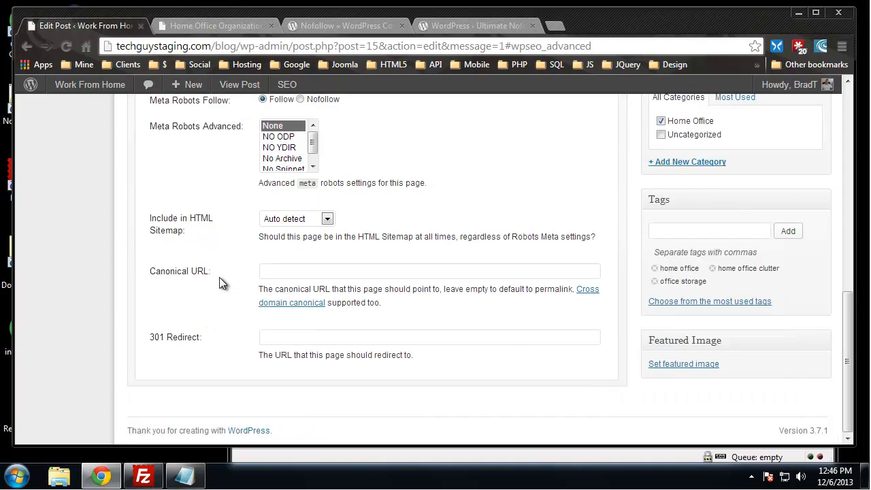
{"action": "mouse_move", "coordinate": [179, 231]}
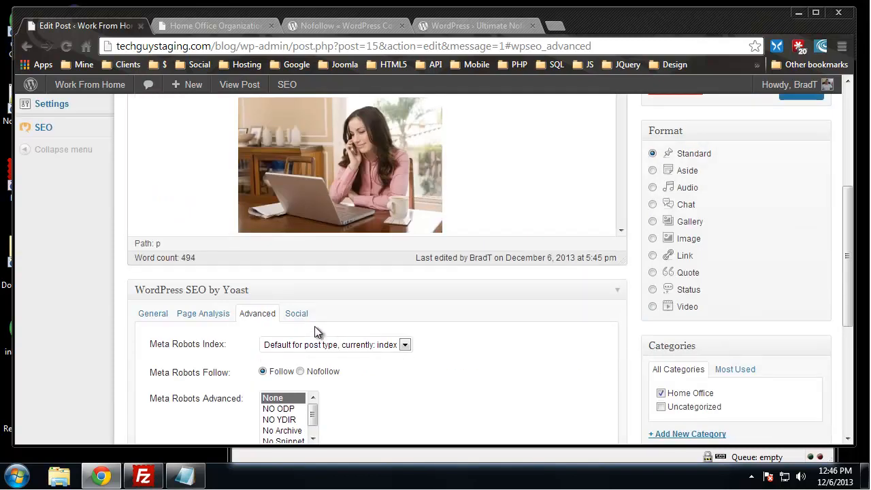
- Review Yoast Social tab's empty Facebook description, Facebook image and Google+ description fields
{"action": "left_click", "coordinate": [296, 313]}
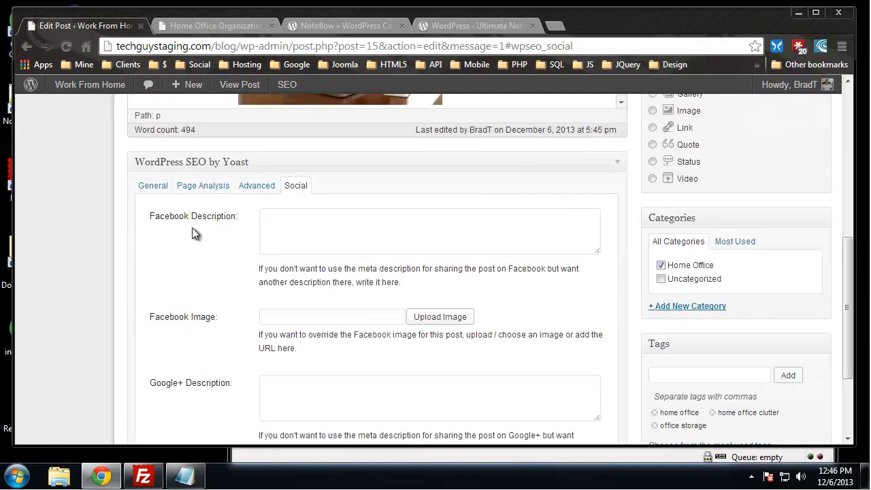
{"action": "mouse_move", "coordinate": [168, 280]}
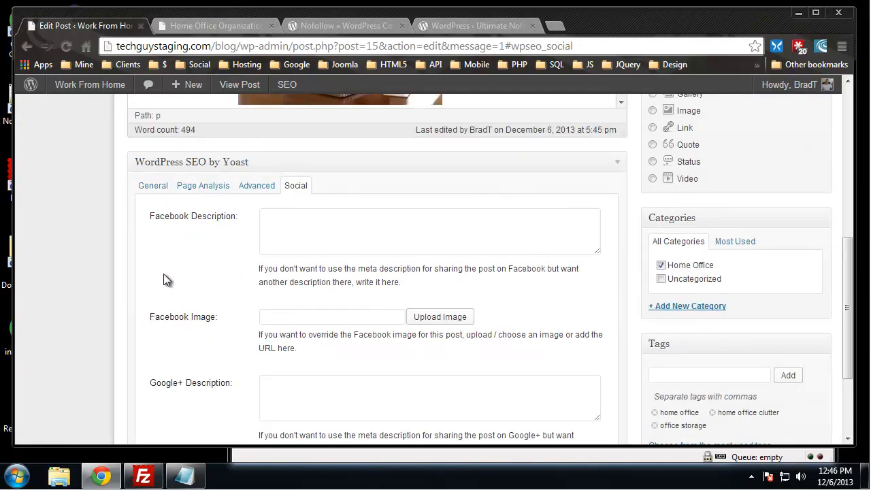
{"action": "mouse_move", "coordinate": [234, 249]}
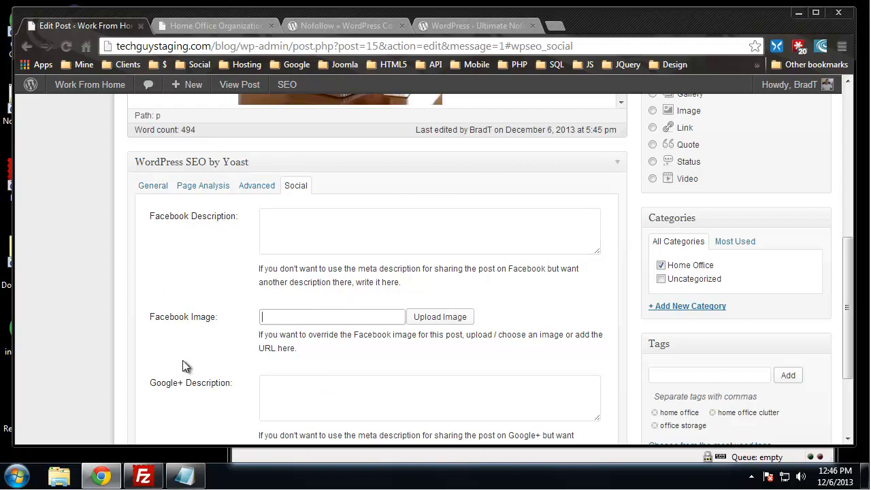
{"action": "scroll", "scroll_direction": "down", "scroll_amount": 3}
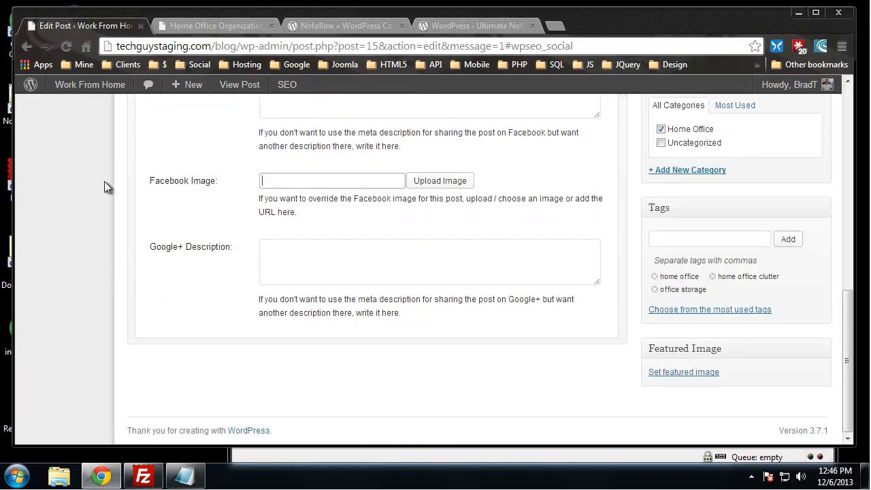
{"action": "mouse_move", "coordinate": [417, 334]}
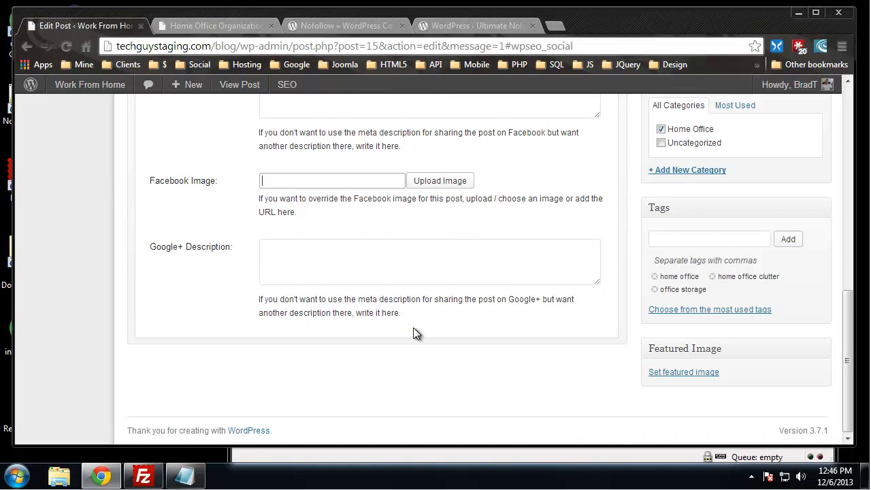
{"action": "left_click", "coordinate": [430, 262]}
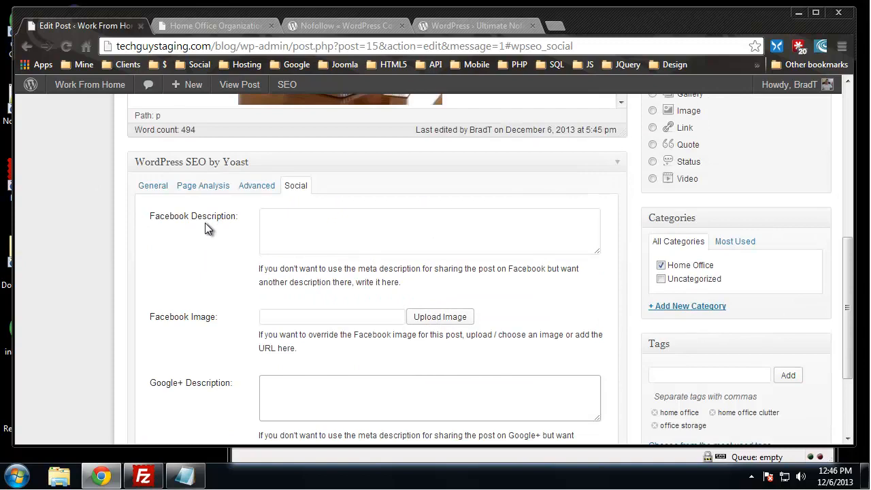
{"action": "mouse_move", "coordinate": [179, 161]}
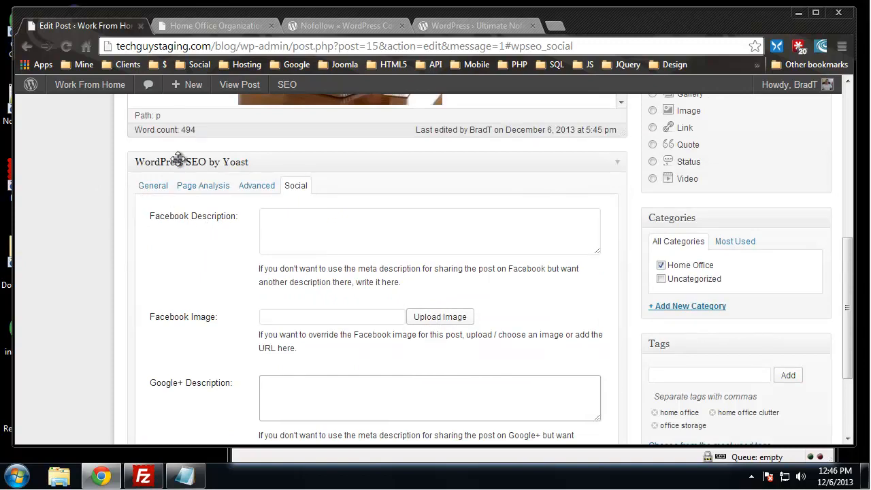
{"action": "mouse_move", "coordinate": [153, 185]}
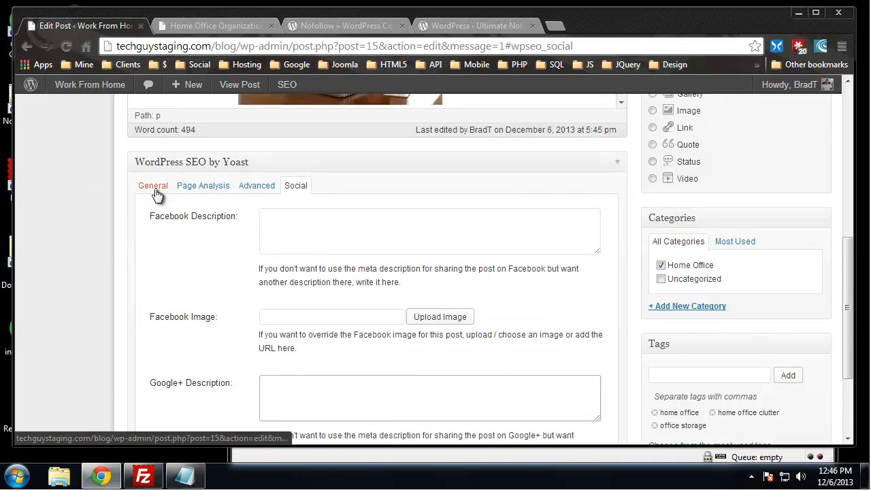
- Switch the Yoast box back to the General tab and scroll the editor
{"action": "left_click", "coordinate": [153, 185]}
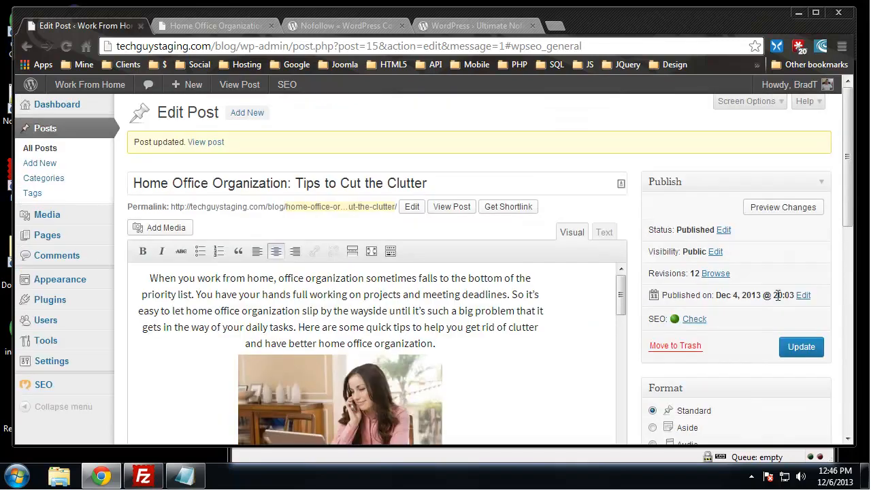
{"action": "scroll", "scroll_direction": "down", "scroll_amount": 3}
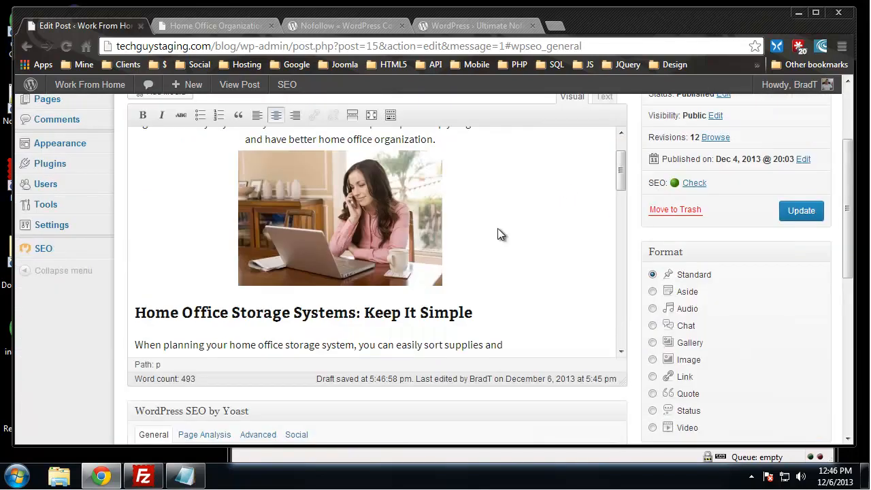